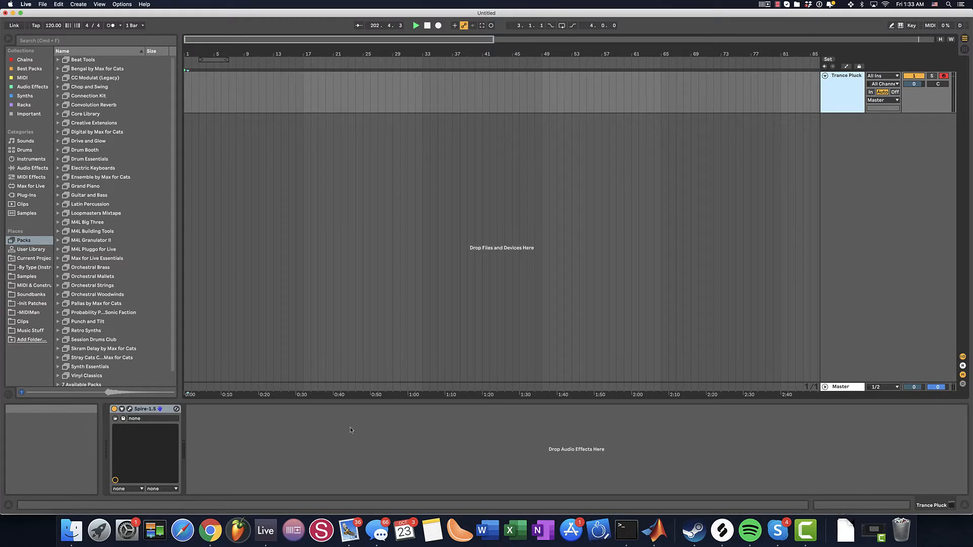
# Open Spire's plugin window from the Trance Pluck track's device chain.
pyautogui.click(128, 409)
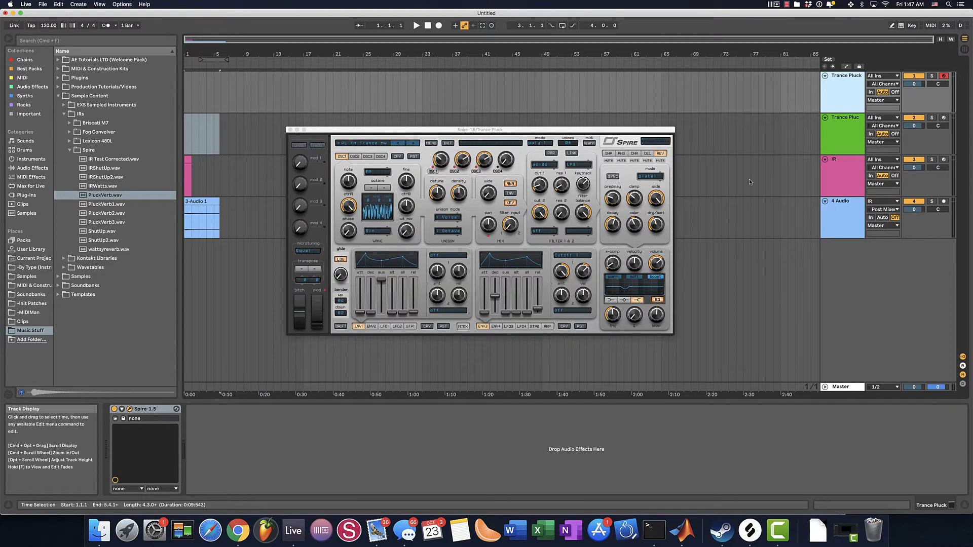
pyautogui.moveTo(849, 137)
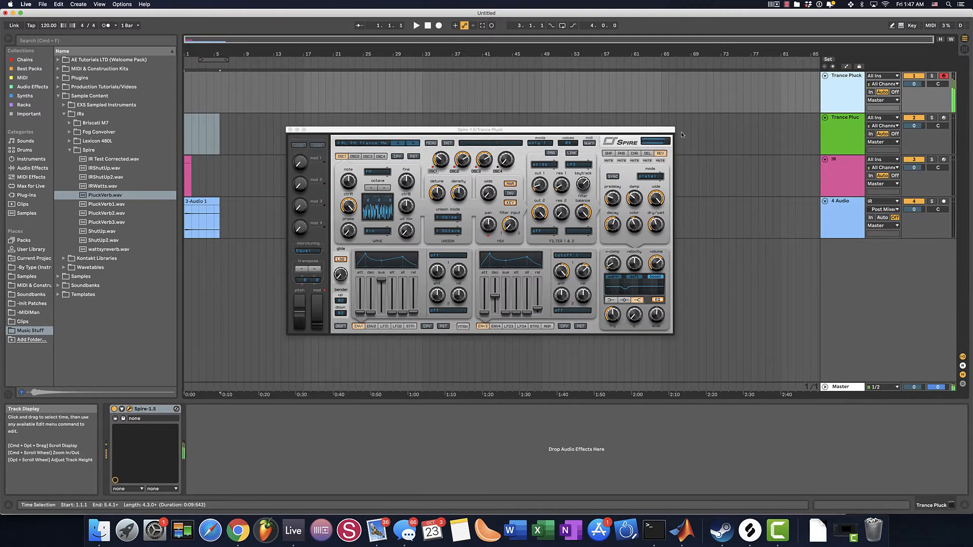
pyautogui.moveTo(843, 136)
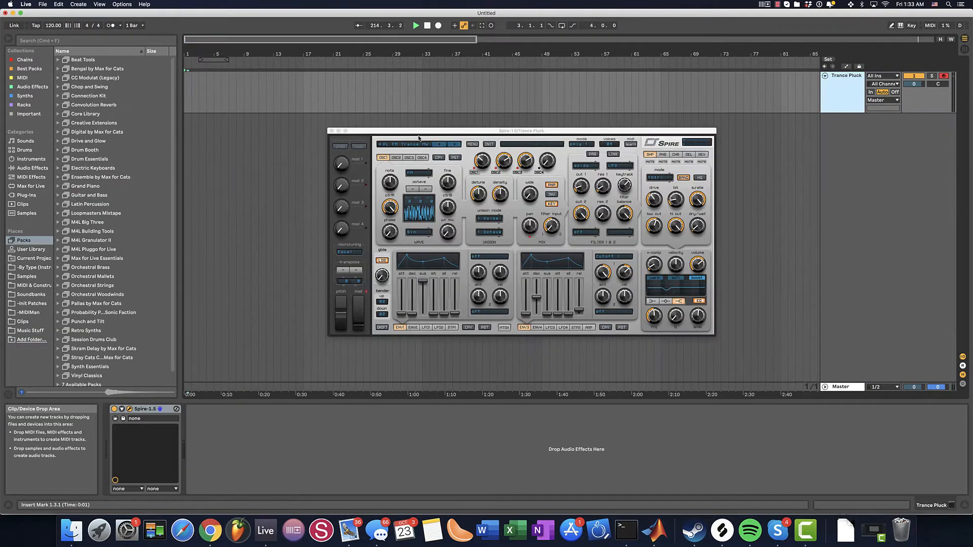
# Move the Spire window aside, clearing space to duplicate the Trance Pluck track.
pyautogui.moveTo(521, 131); pyautogui.dragTo(500, 127)
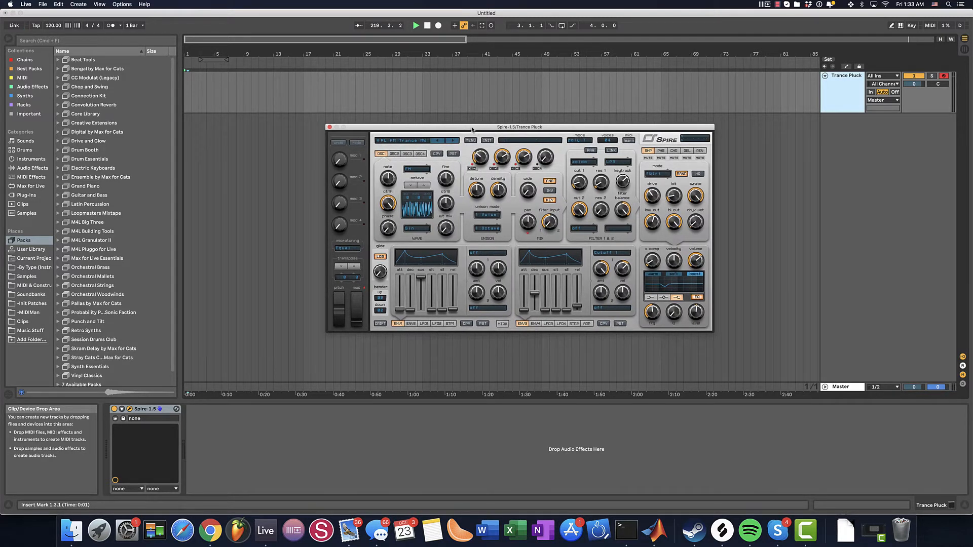
pyautogui.moveTo(519, 126); pyautogui.dragTo(506, 143)
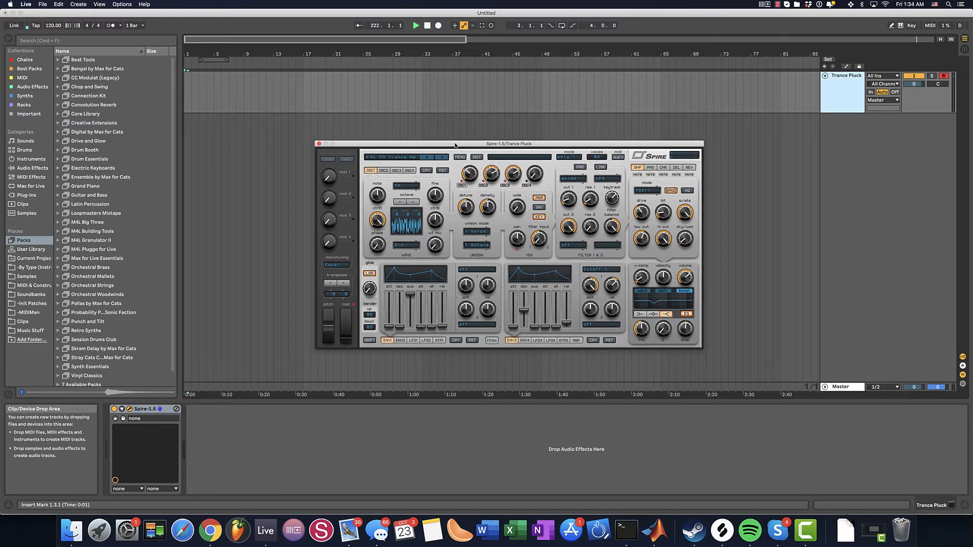
pyautogui.moveTo(509, 143); pyautogui.dragTo(550, 149)
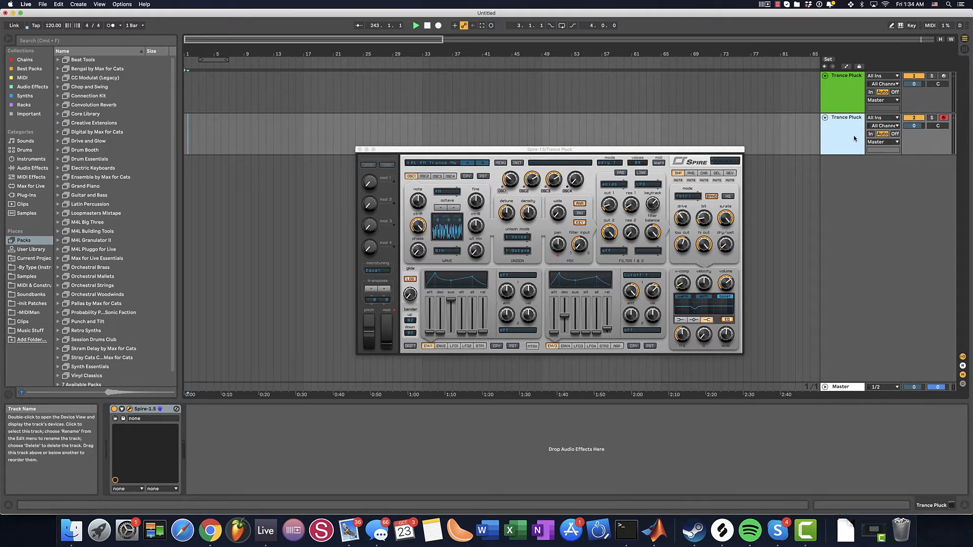
# Rename the duplicate track IR and mute Spire's oscillators, filter, shaper, phaser, chorus and delay.
pyautogui.rightClick(845, 118)
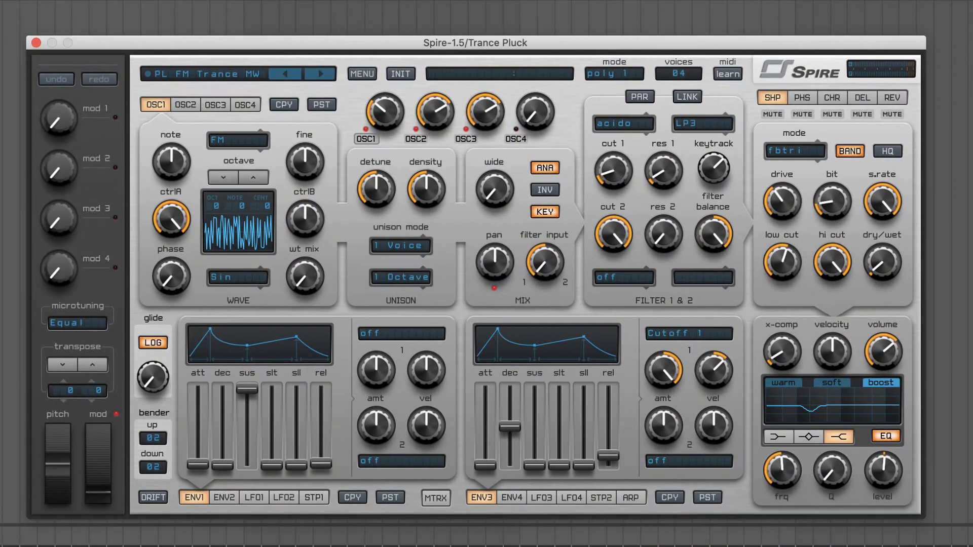
pyautogui.moveTo(127, 119)
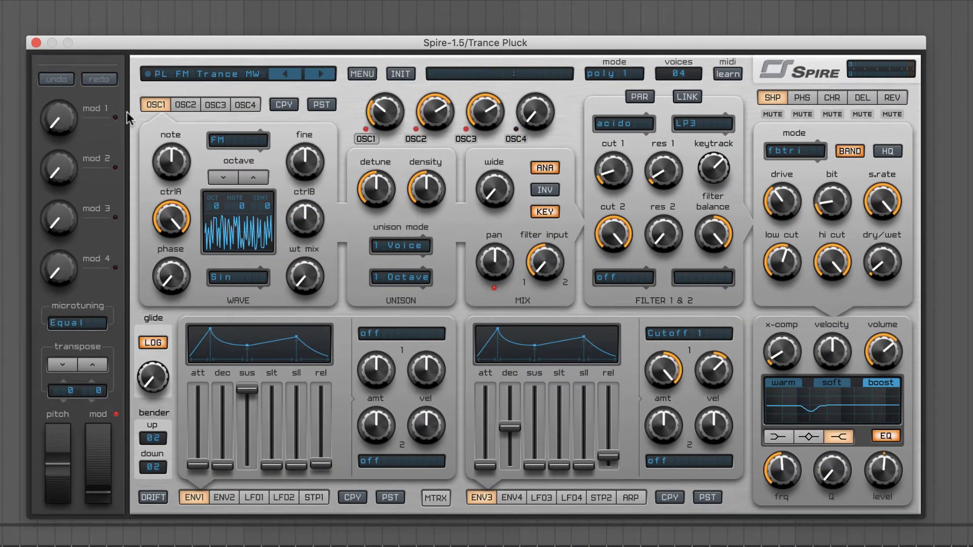
pyautogui.click(434, 139)
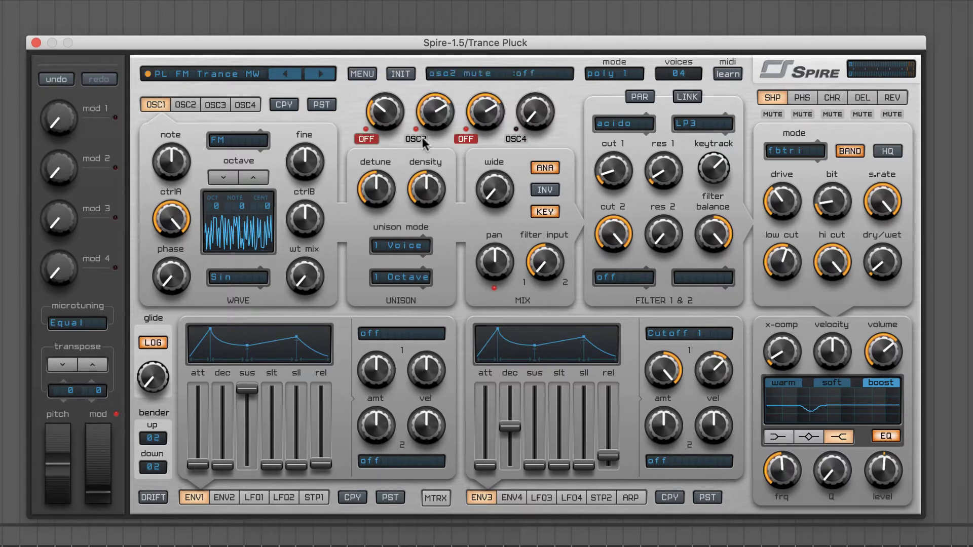
pyautogui.click(415, 140)
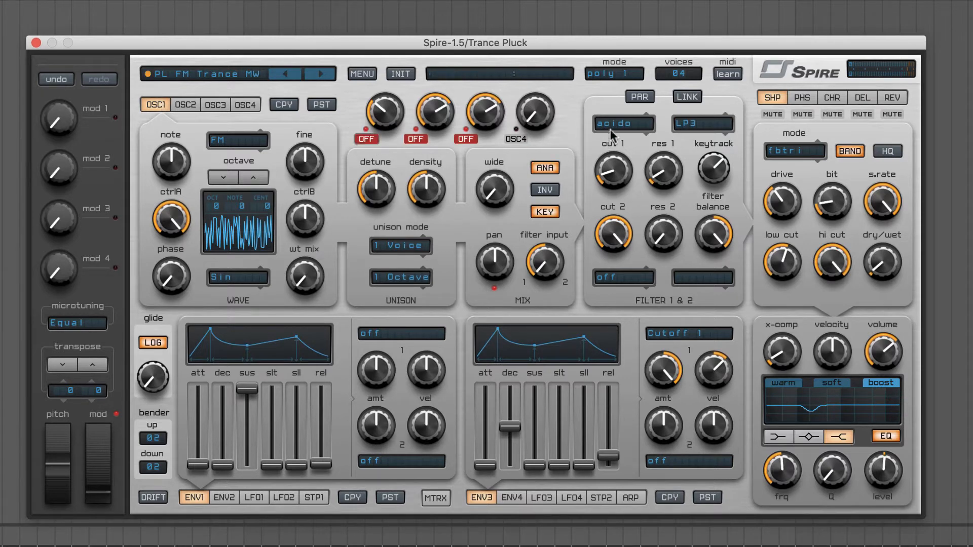
pyautogui.click(885, 437)
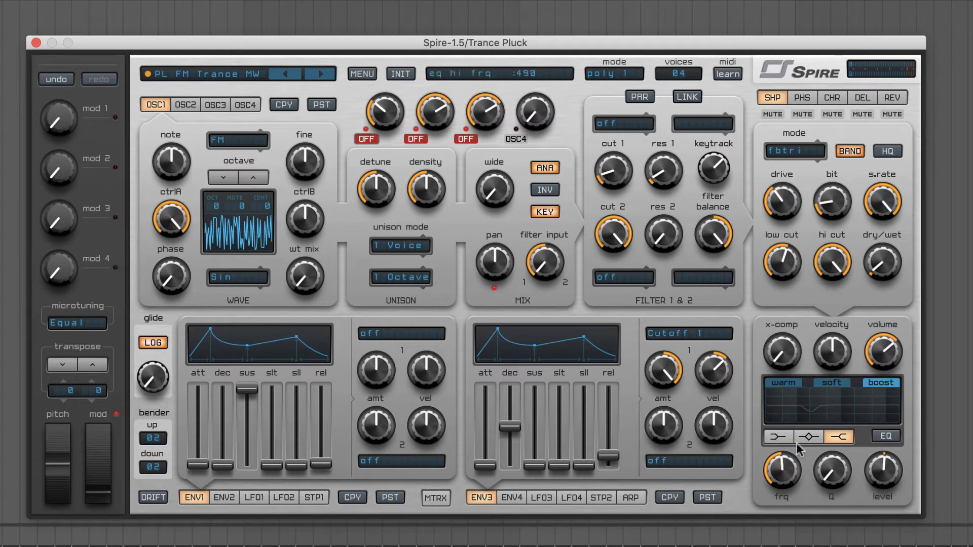
pyautogui.click(801, 114)
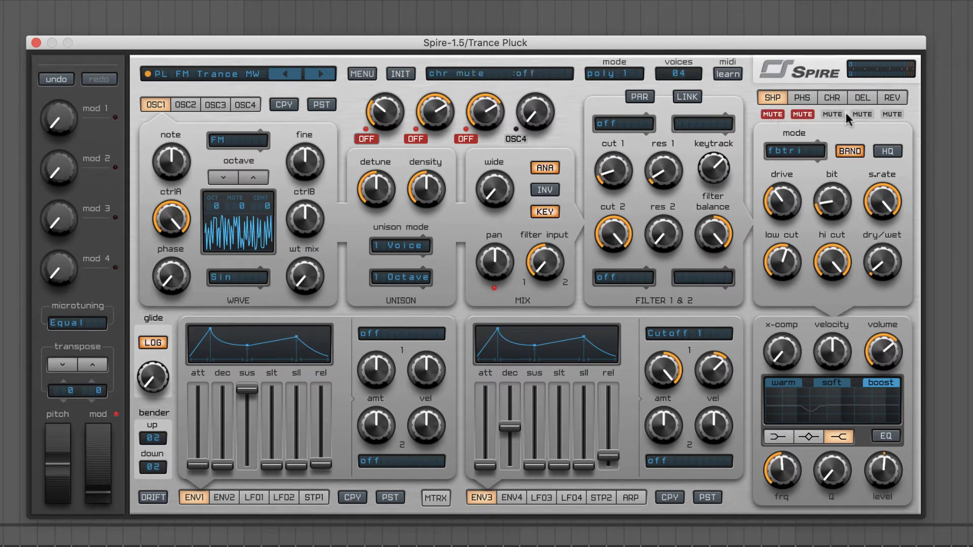
pyautogui.click(892, 98)
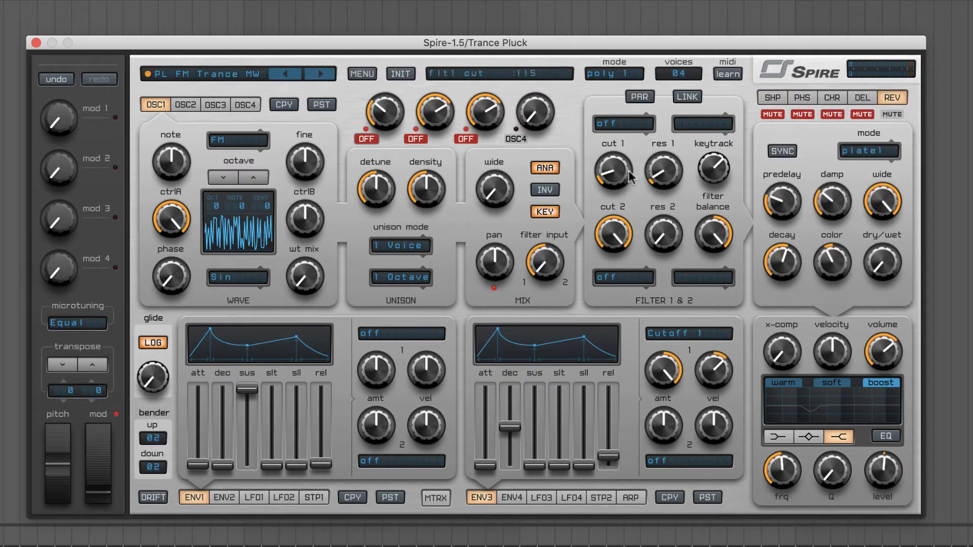
# Turn up Spire's oscillator 4 and switch it to Noise mode.
pyautogui.moveTo(532, 110); pyautogui.dragTo(535, 119)
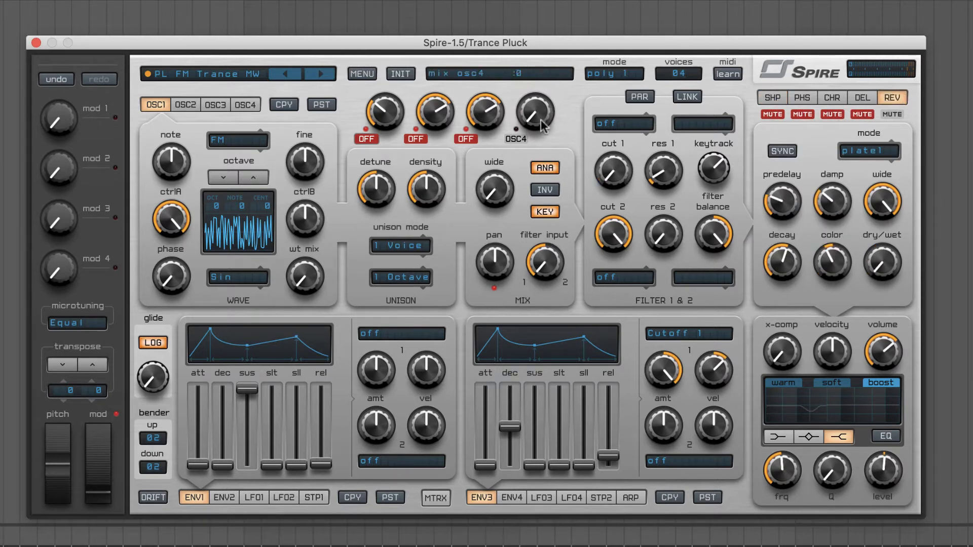
pyautogui.click(245, 105)
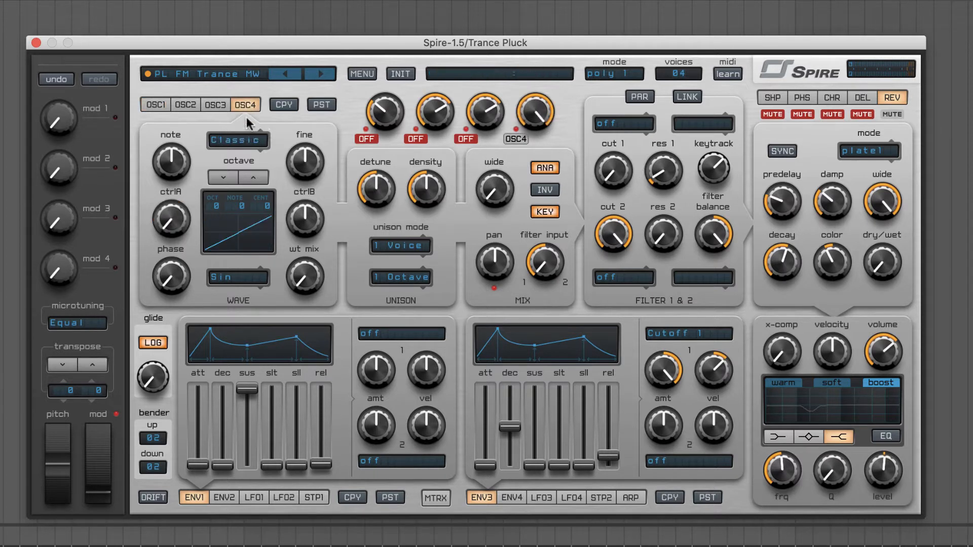
pyautogui.click(237, 140)
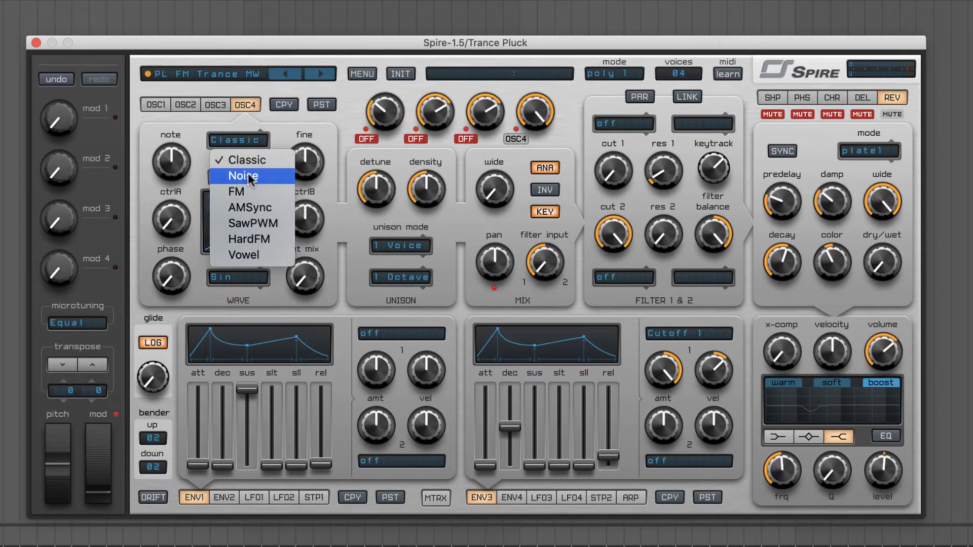
pyautogui.click(243, 176)
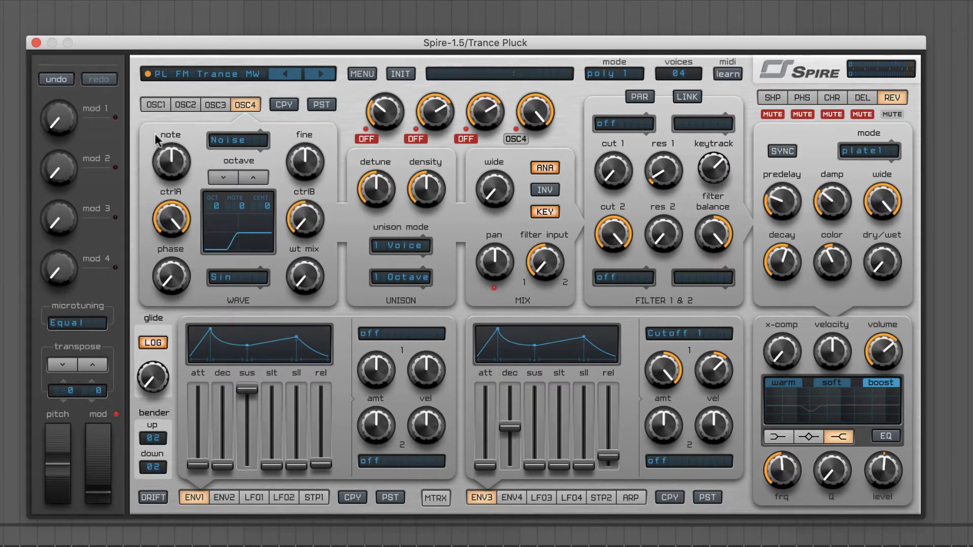
pyautogui.moveTo(171, 161); pyautogui.dragTo(199, 254)
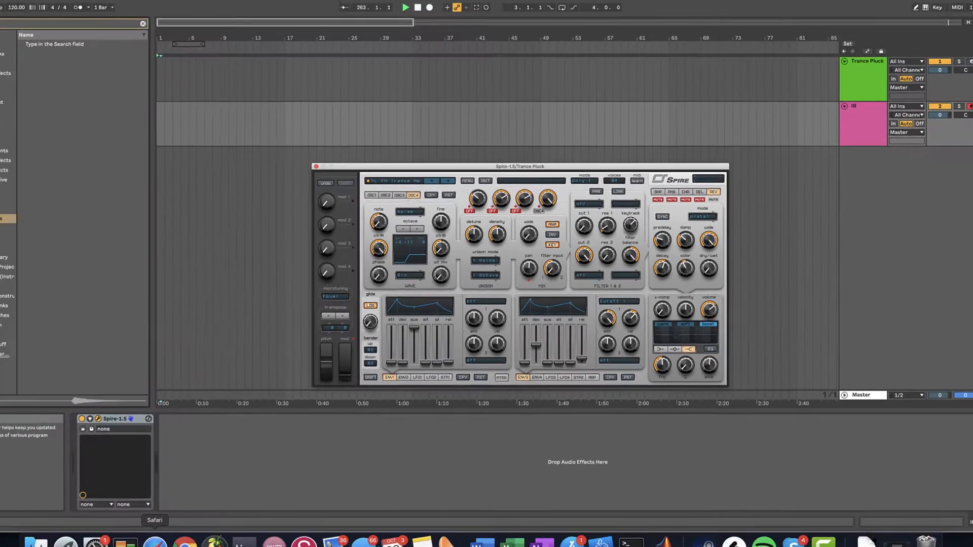
# Add EQ Eight after Spire on the IR track and reopen Spire.
pyautogui.write('EQ 8')
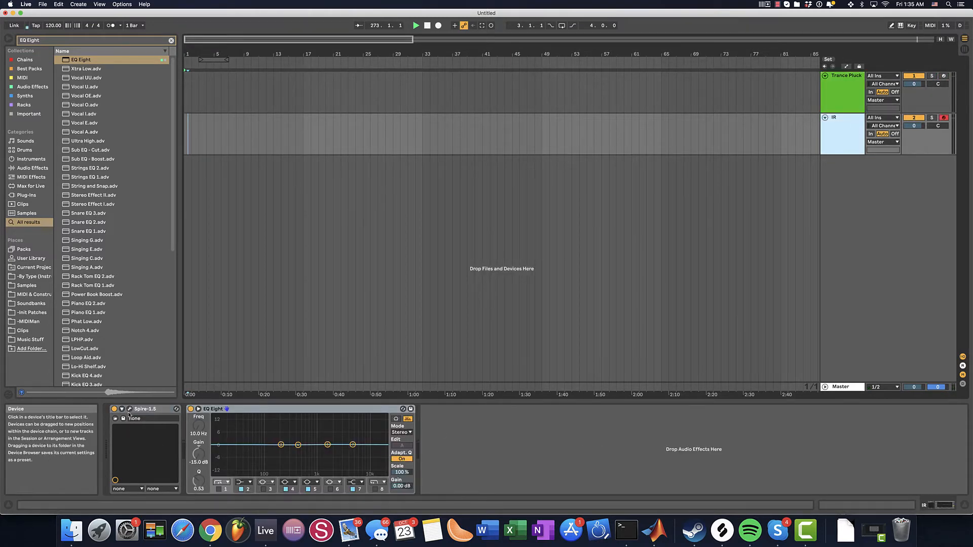
pyautogui.click(116, 408)
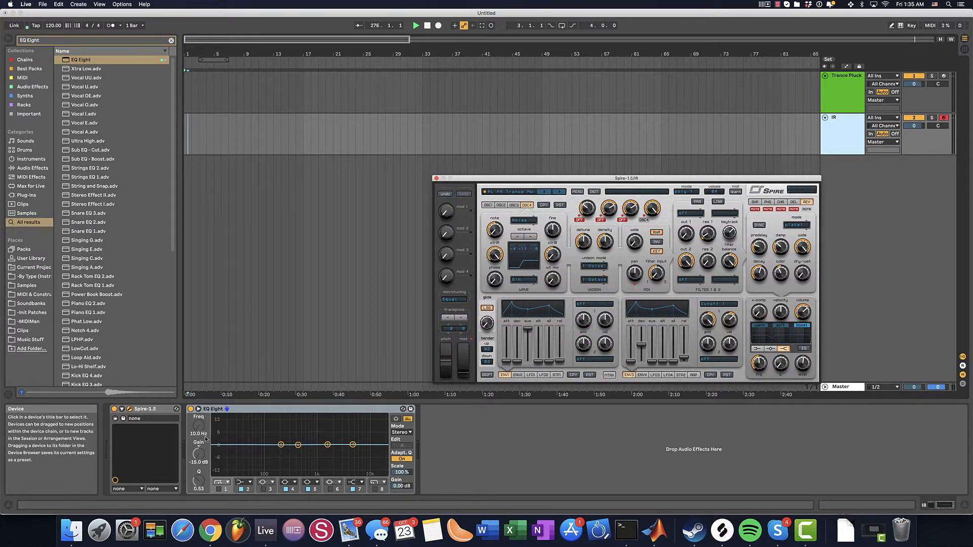
pyautogui.moveTo(261, 443)
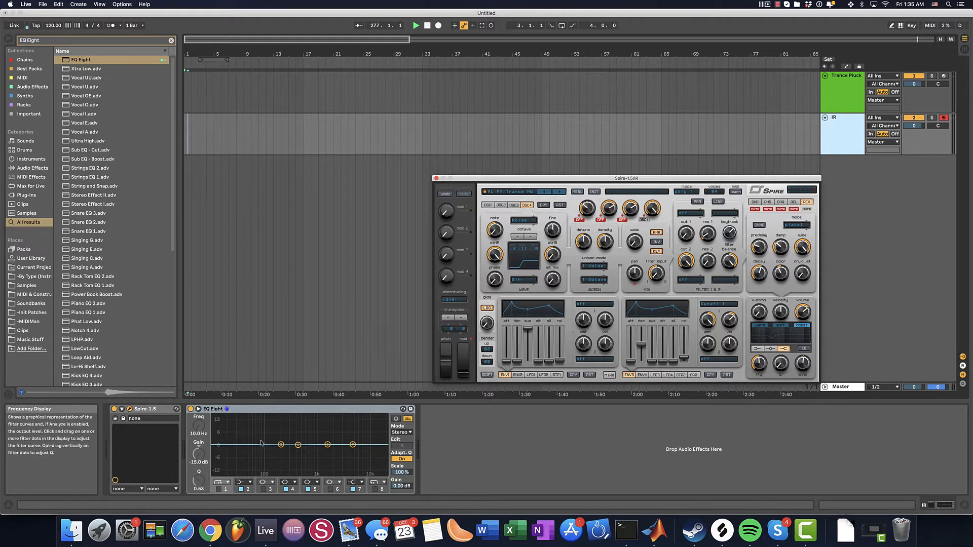
pyautogui.moveTo(217, 446)
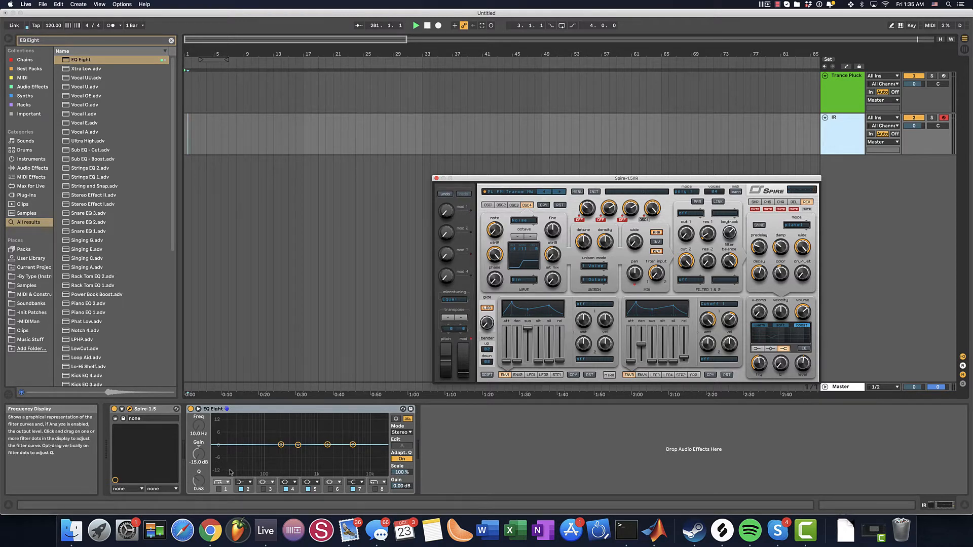
pyautogui.moveTo(376, 481)
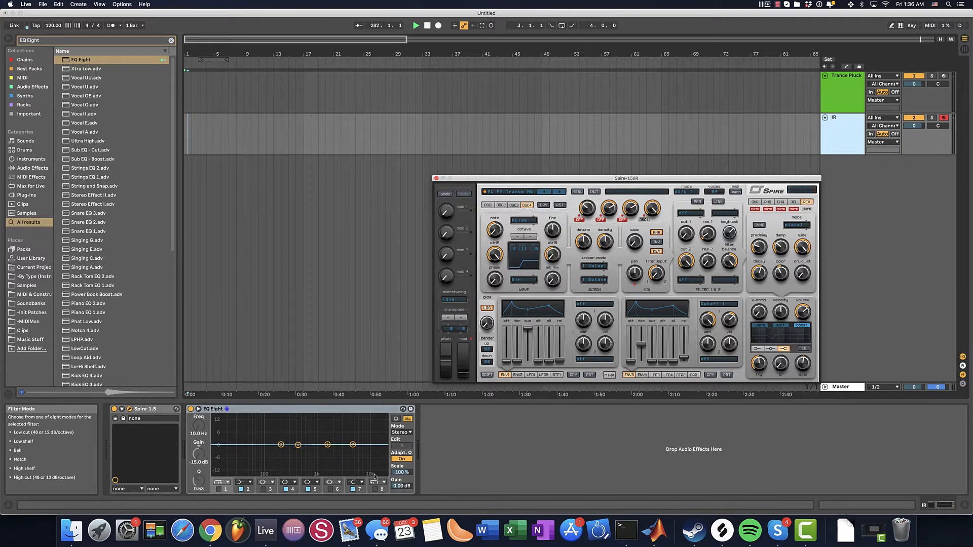
pyautogui.moveTo(316, 437)
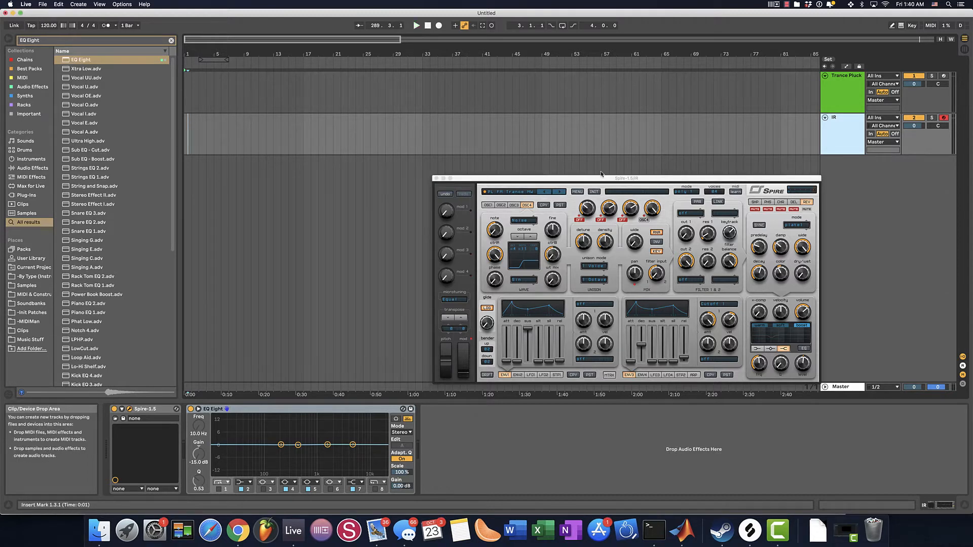
pyautogui.moveTo(595, 185)
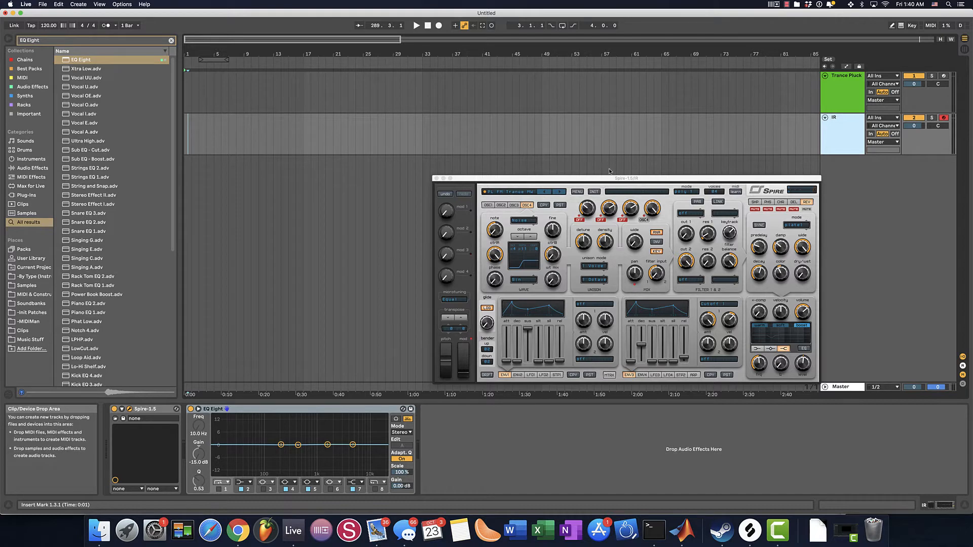
# Feed the new audio track from IR and record the IR clip's note onto it.
pyautogui.moveTo(626, 178); pyautogui.dragTo(581, 172)
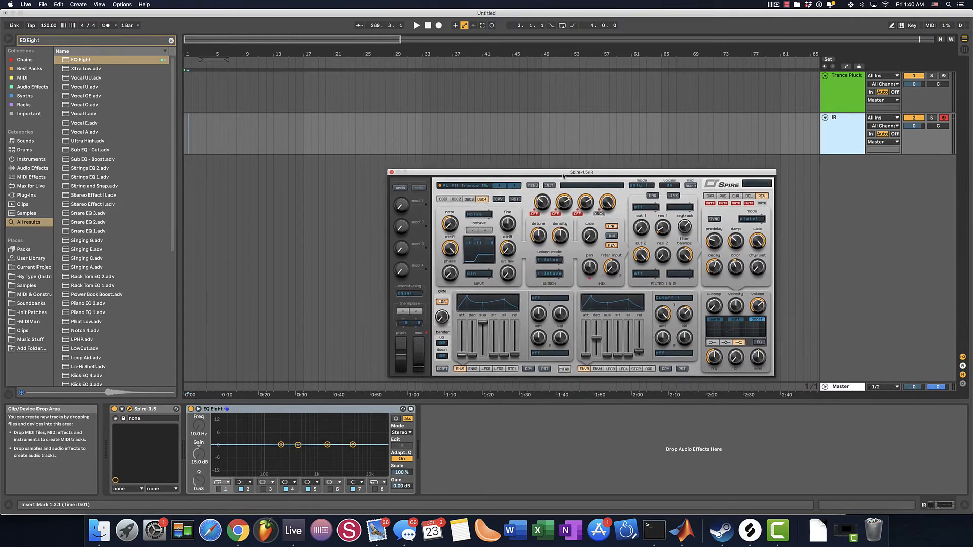
pyautogui.moveTo(581, 172); pyautogui.dragTo(553, 153)
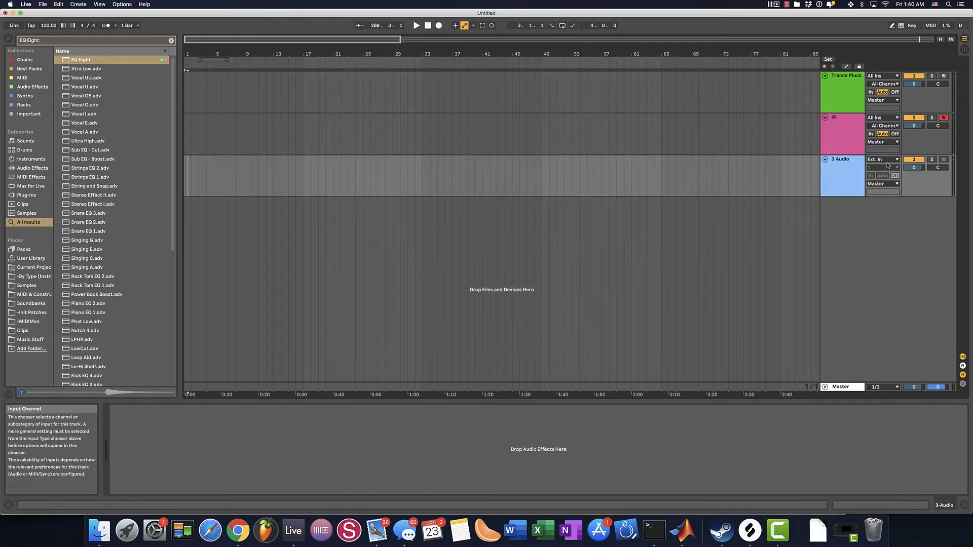
pyautogui.click(880, 158)
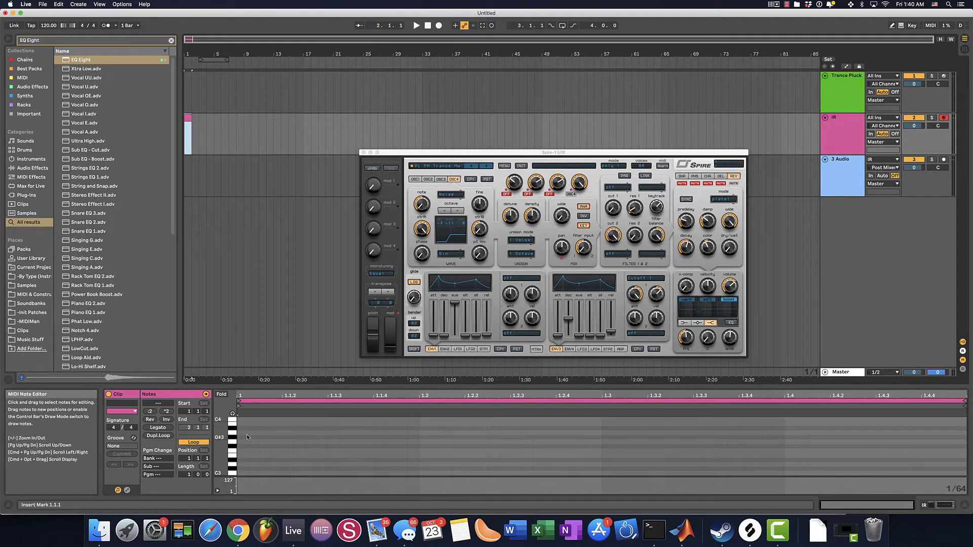
pyautogui.click(242, 475)
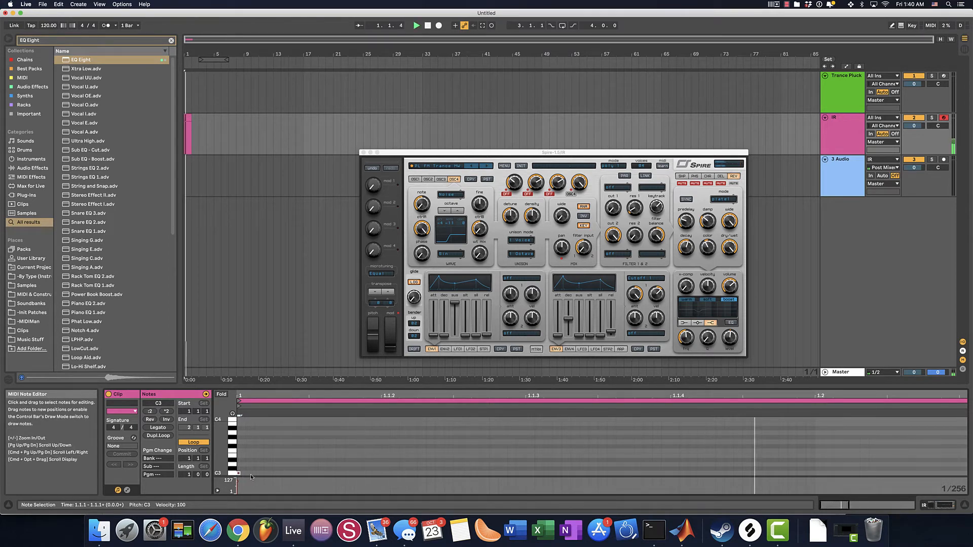
pyautogui.click(418, 25)
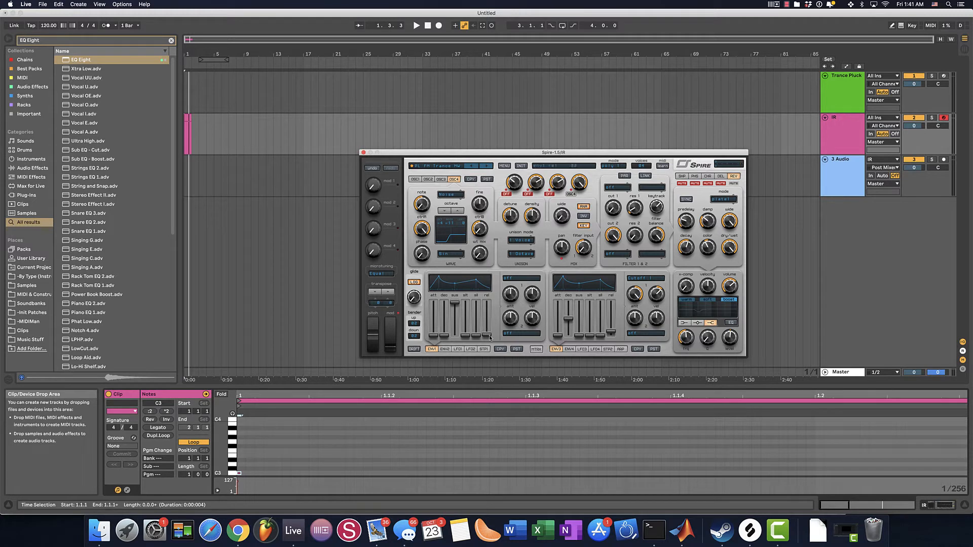
pyautogui.click(239, 474)
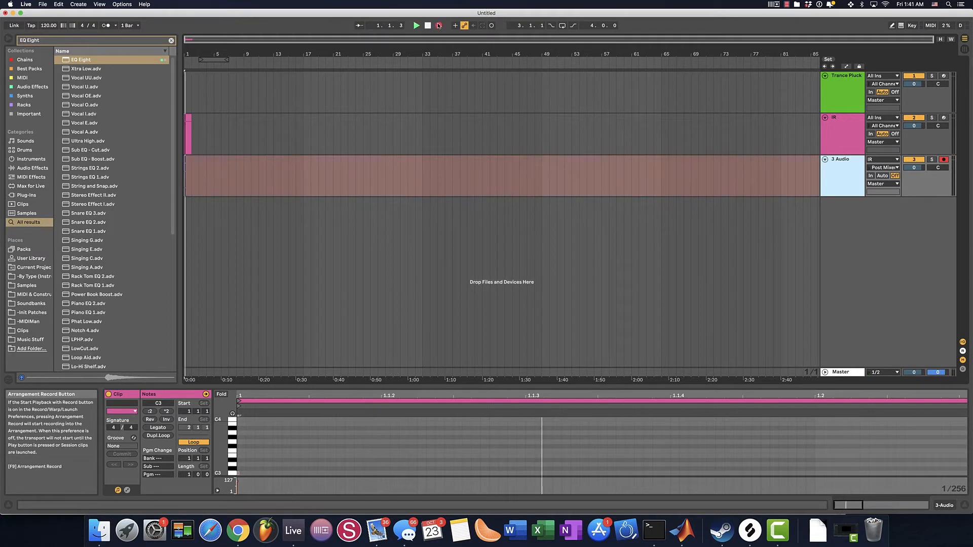
# Stop recording to keep clip 3-Audio 1 and clear the EQ Eight browser search.
pyautogui.click(417, 26)
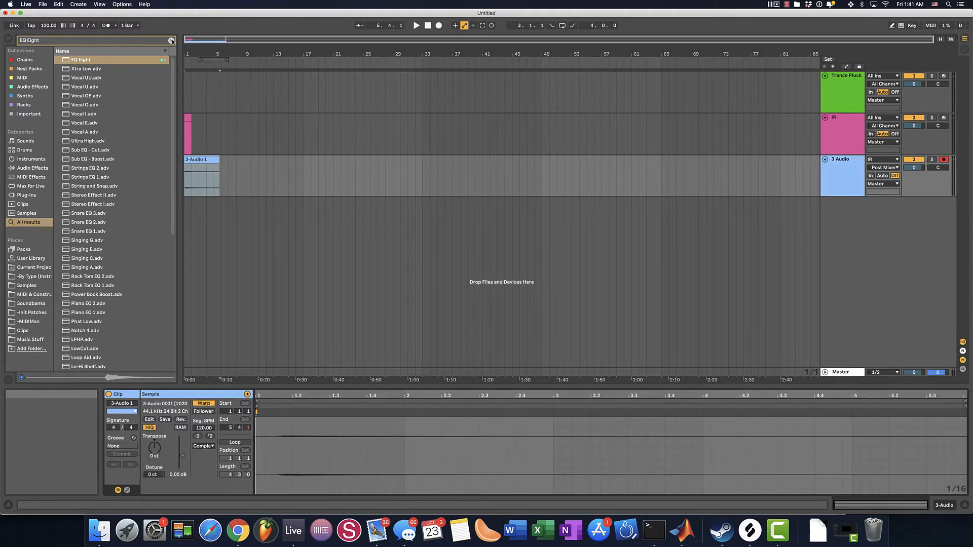
pyautogui.click(172, 39)
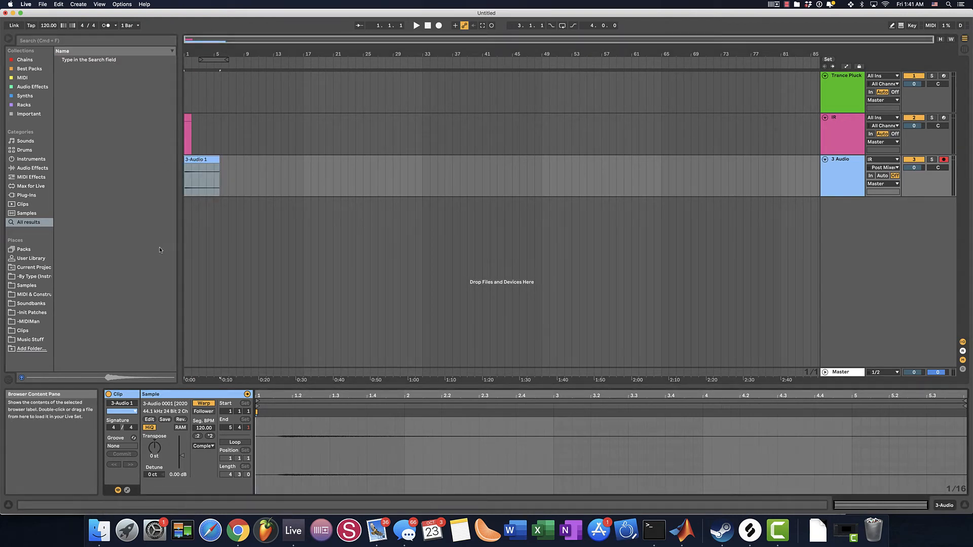
# Select the recorded 3-Audio 1 clip and bring up its context menu.
pyautogui.click(202, 159)
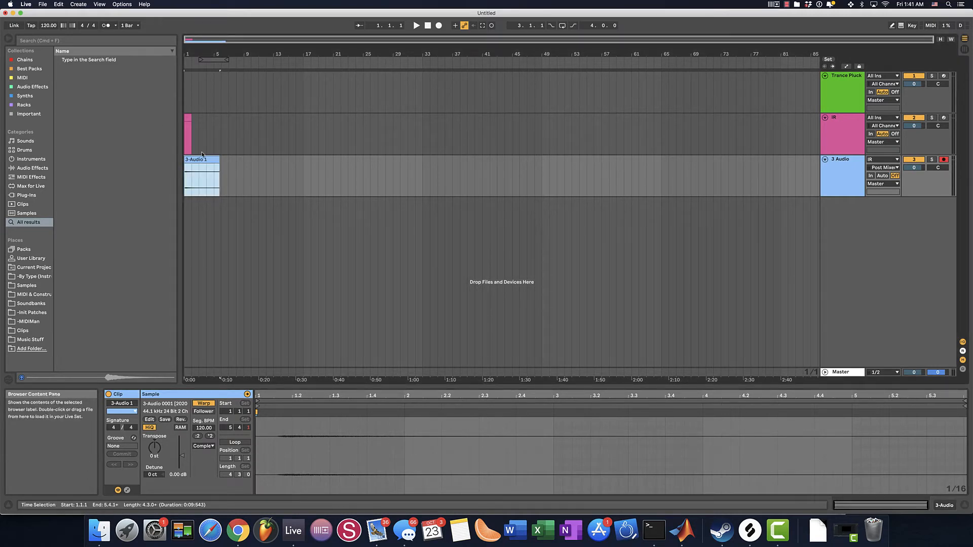
pyautogui.rightClick(201, 159)
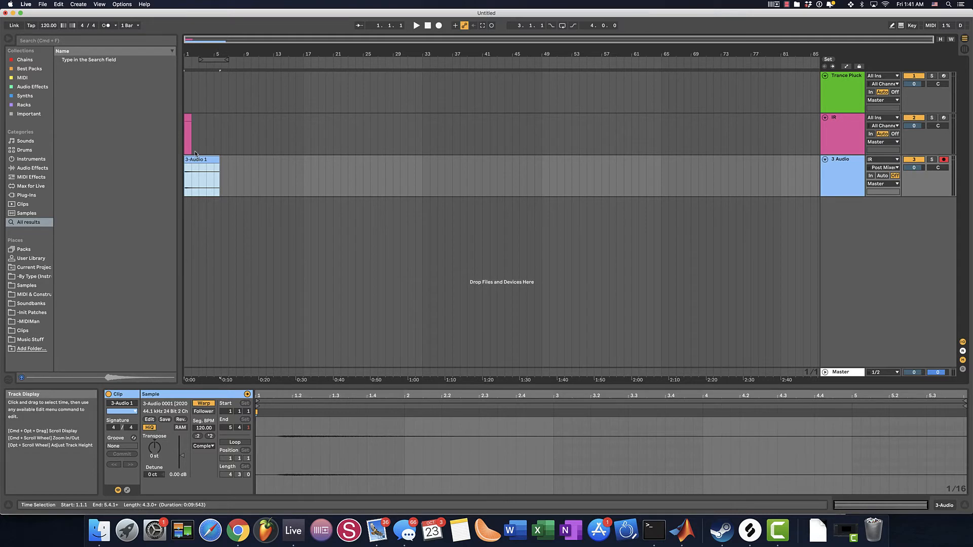
pyautogui.click(200, 160)
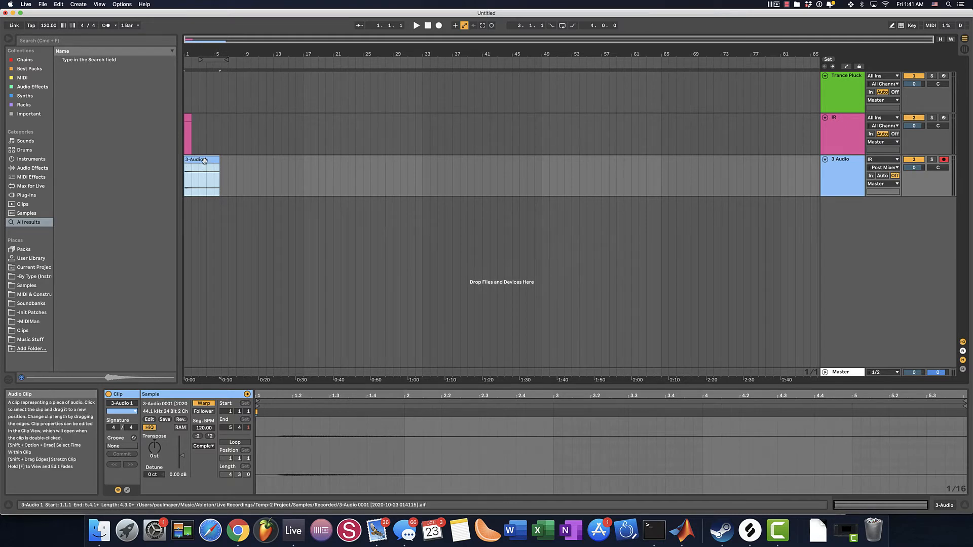
pyautogui.rightClick(202, 160)
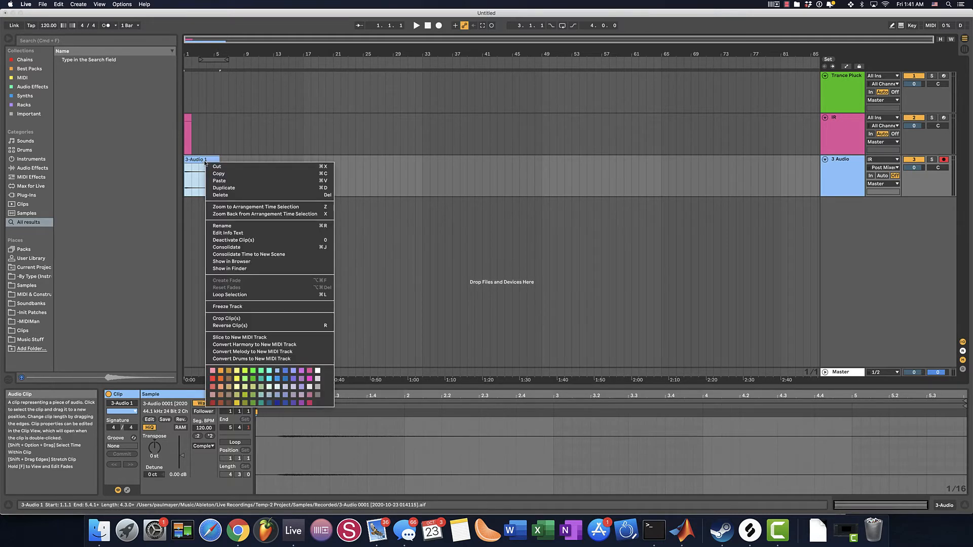
pyautogui.moveTo(242, 262)
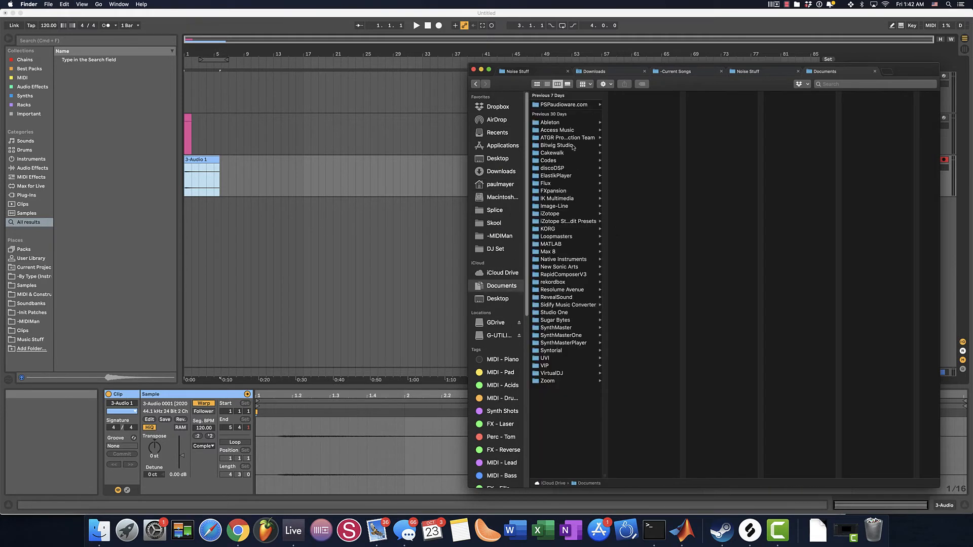
# Browse Finder to Documents › MATLAB › Noise Stuff, showing IR.aif.
pyautogui.click(551, 243)
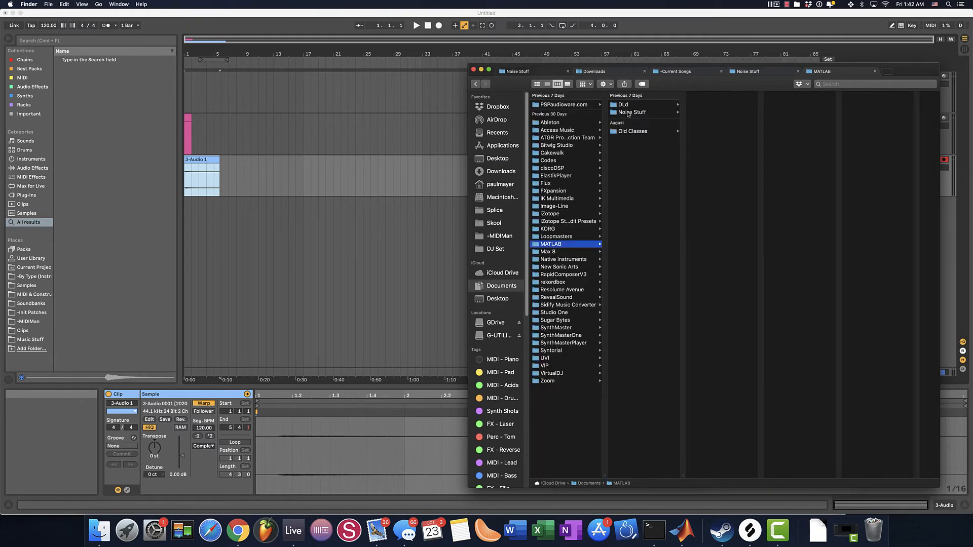
pyautogui.click(632, 112)
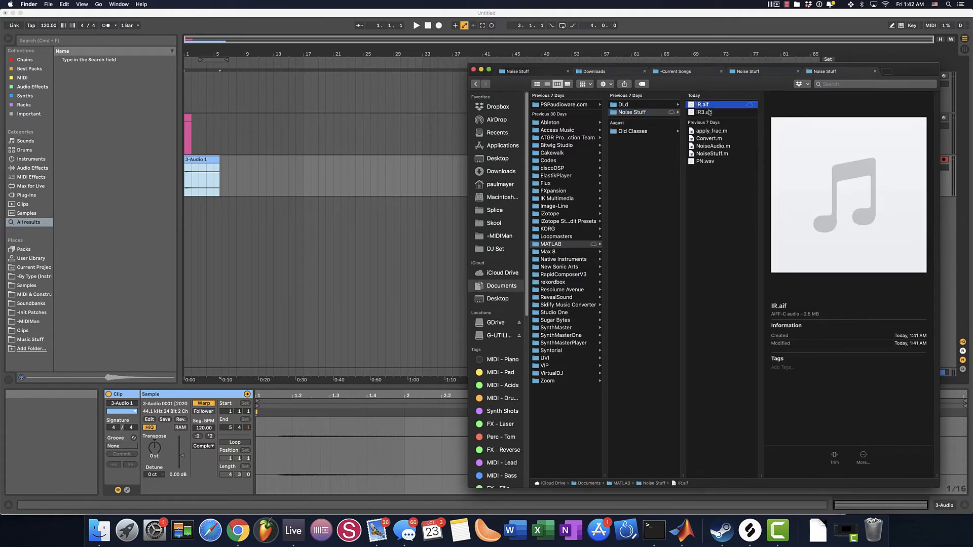
# Edit Convert.m so source_name is 'PluckVerb' and fname is 'IR.aif'.
pyautogui.click(683, 531)
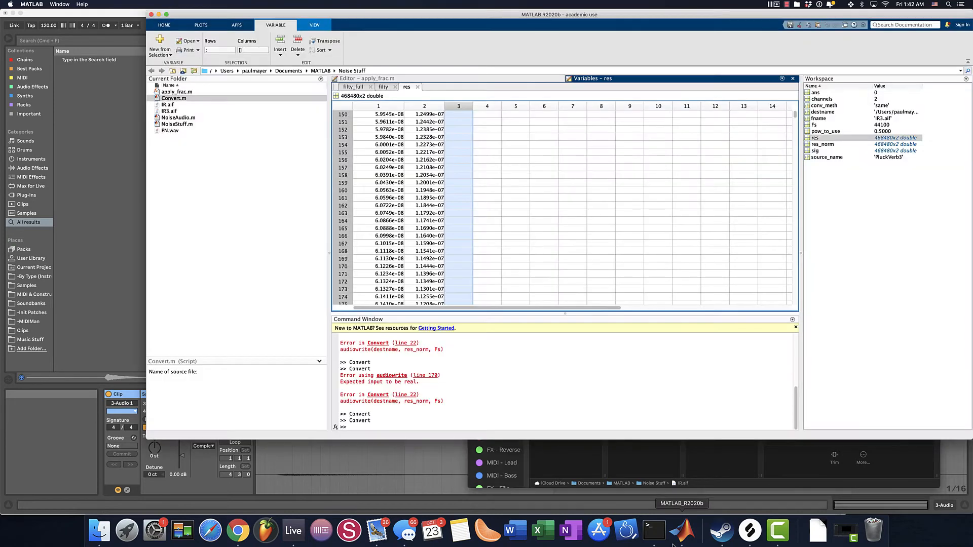
pyautogui.click(353, 86)
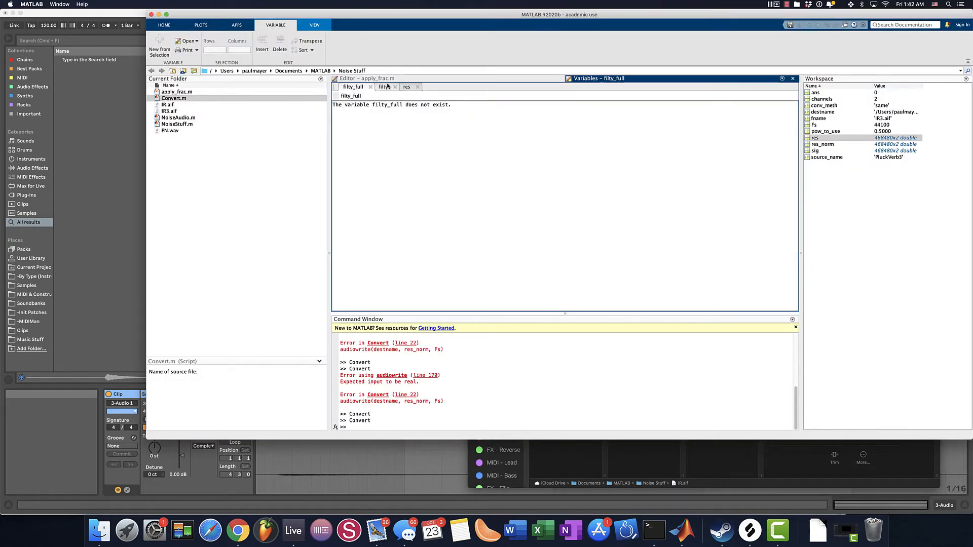
pyautogui.click(174, 98)
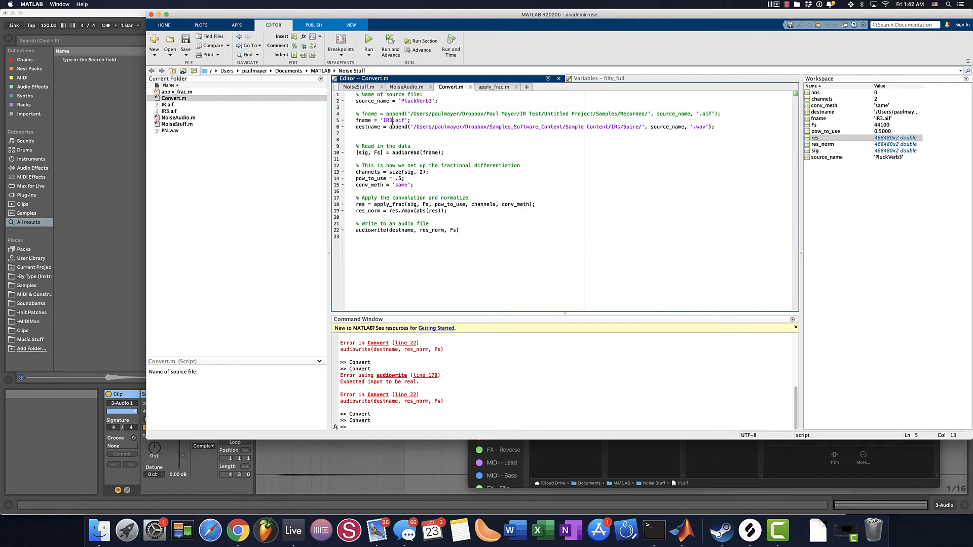
pyautogui.click(168, 105)
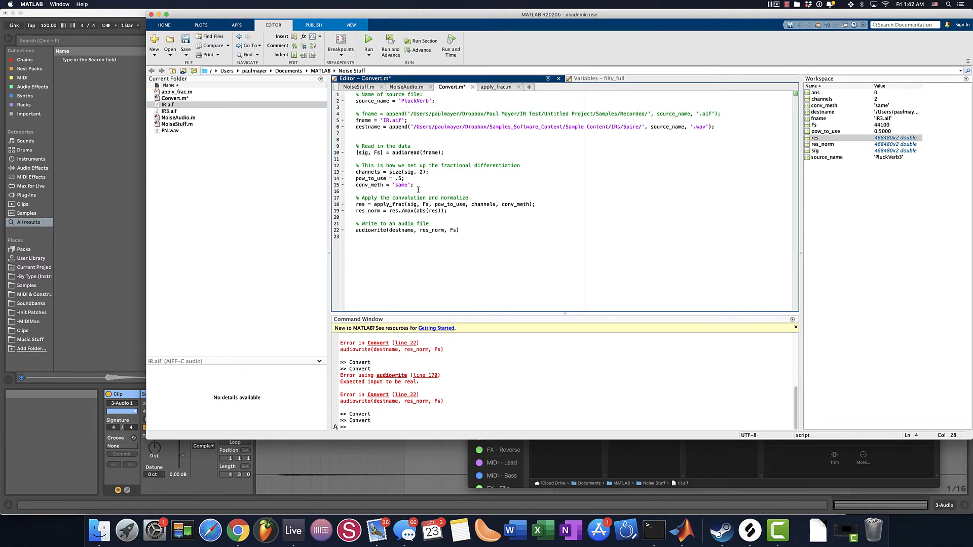
pyautogui.moveTo(572, 163)
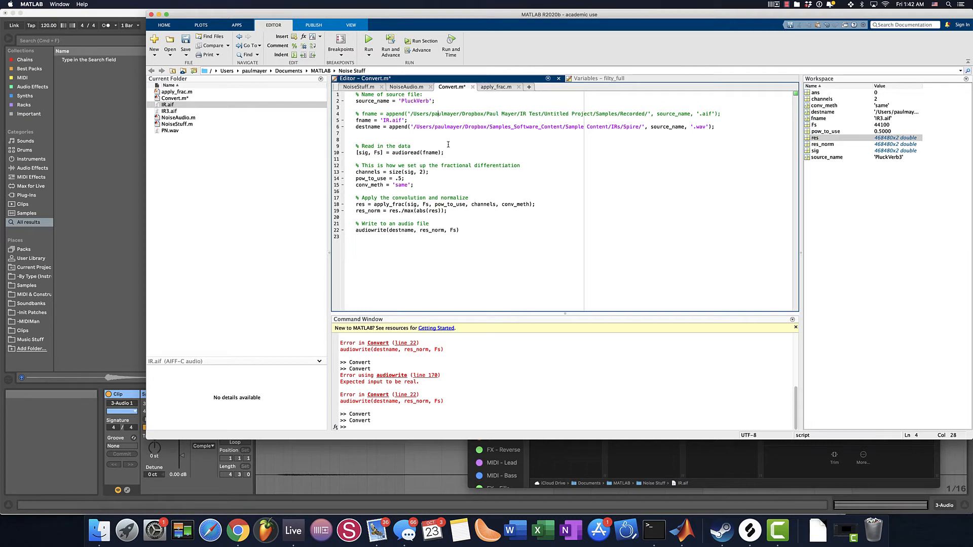
pyautogui.moveTo(453, 157)
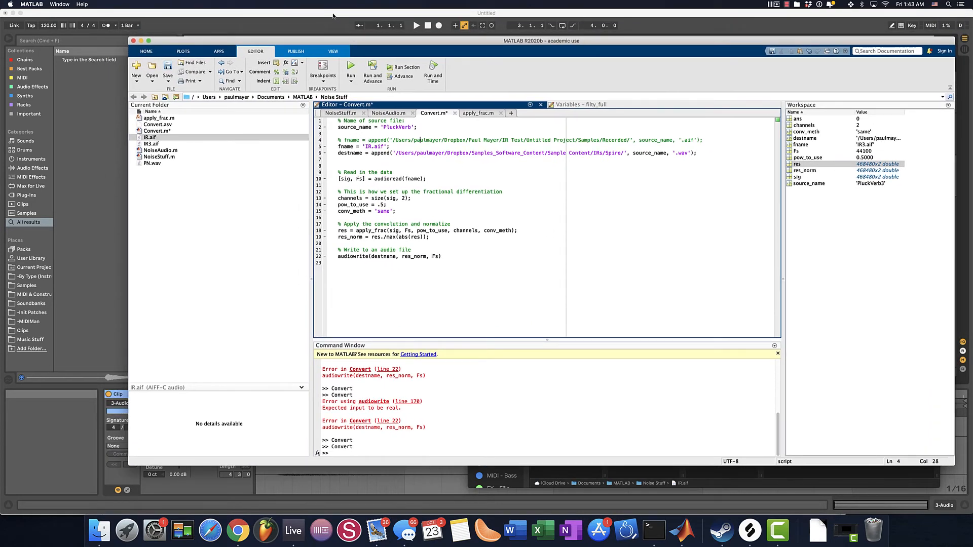
# Switch from MATLAB back to Live, showing the Trance Pluck track's Spire synth.
pyautogui.click(293, 530)
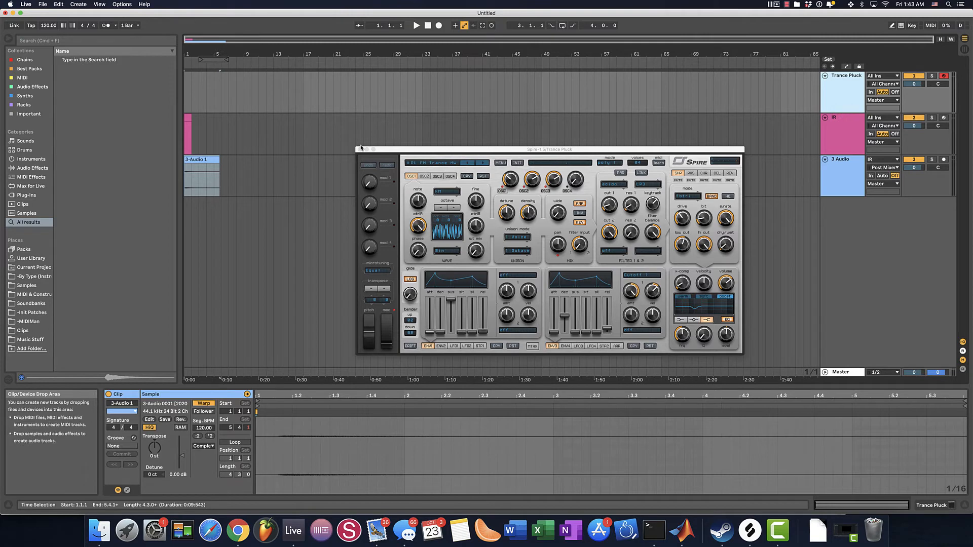
pyautogui.moveTo(548, 149); pyautogui.dragTo(600, 141)
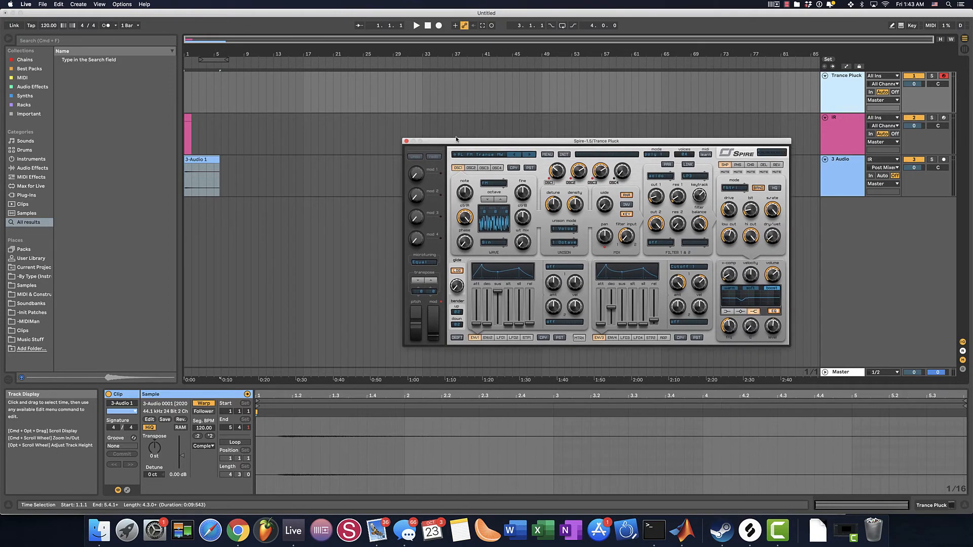
pyautogui.moveTo(599, 140); pyautogui.dragTo(608, 124)
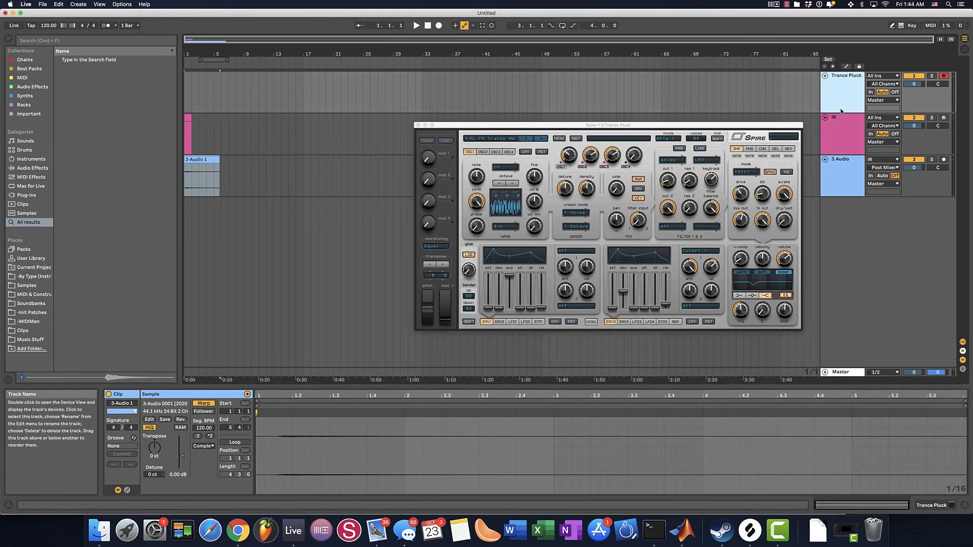
# Stop debugging the Convert script in MATLAB and return to Ableton Live from the Dock.
pyautogui.click(681, 531)
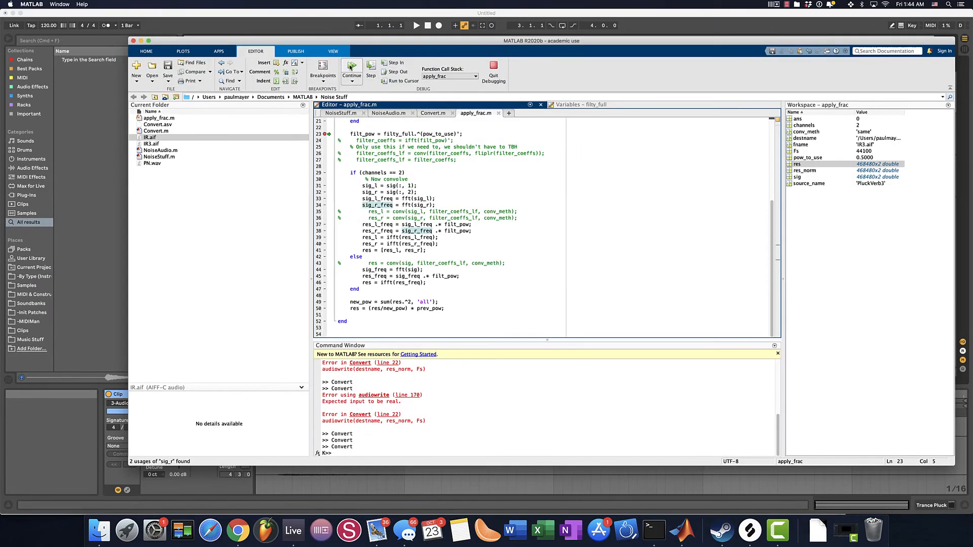
pyautogui.click(351, 72)
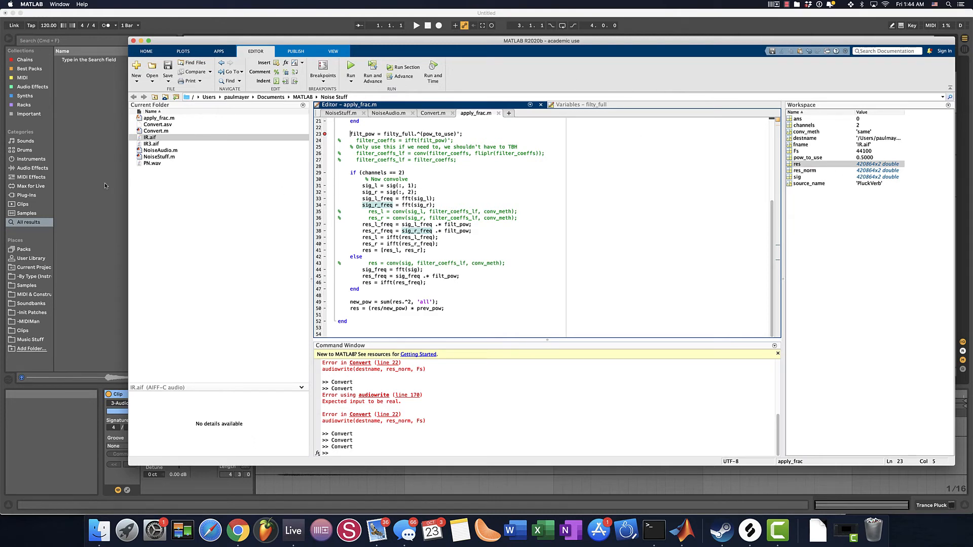
pyautogui.click(293, 530)
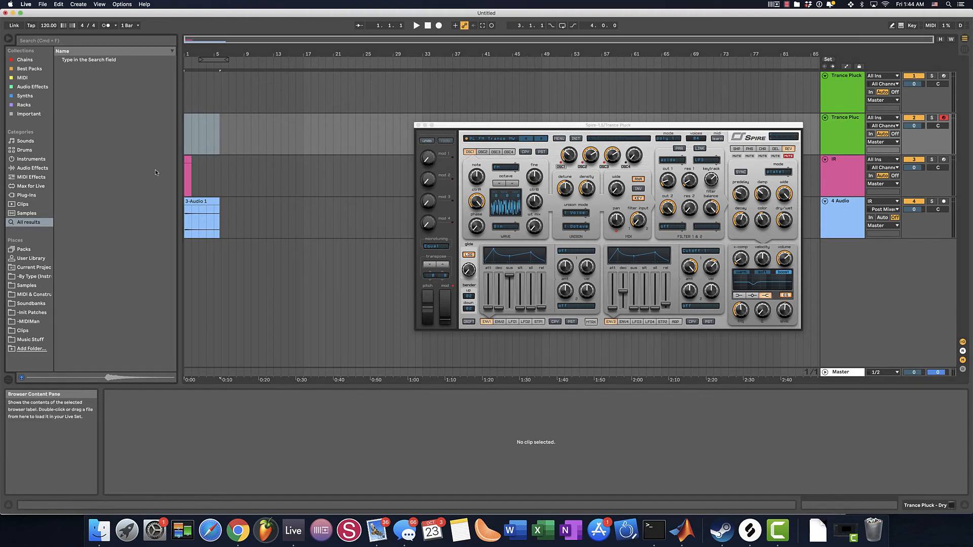
# Search the browser for 'Fog' and choose the Fog Convolver result for Trance Pluck - Dry.
pyautogui.click(96, 41)
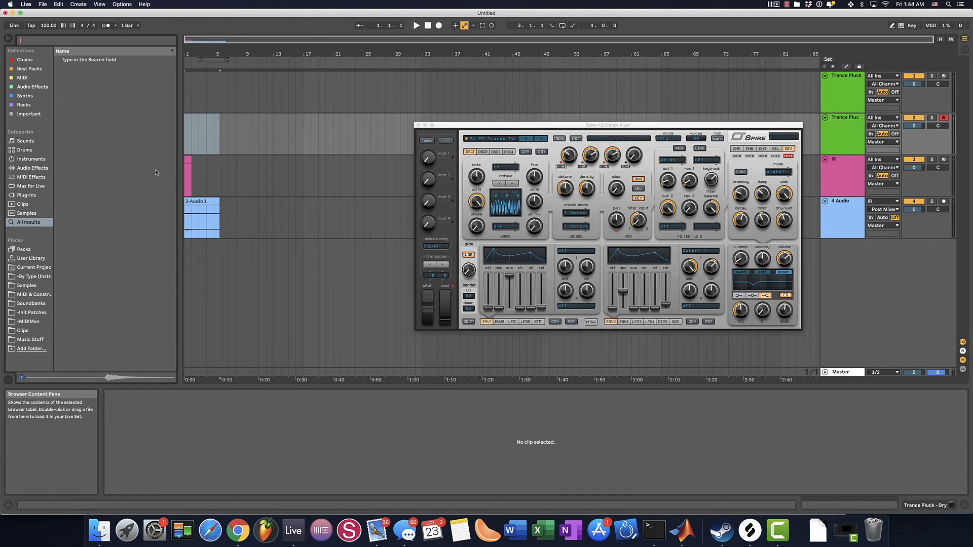
pyautogui.write('Fog Convol')
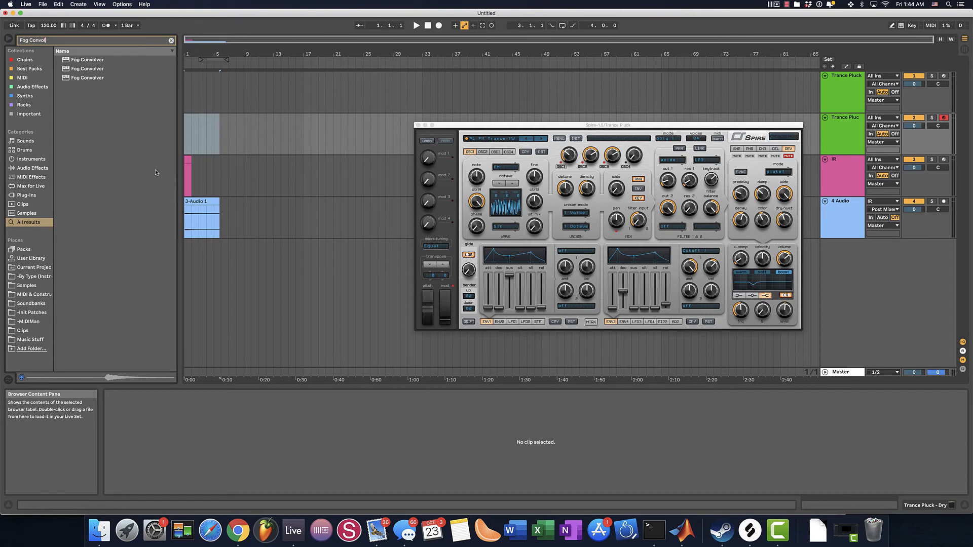
pyautogui.click(87, 77)
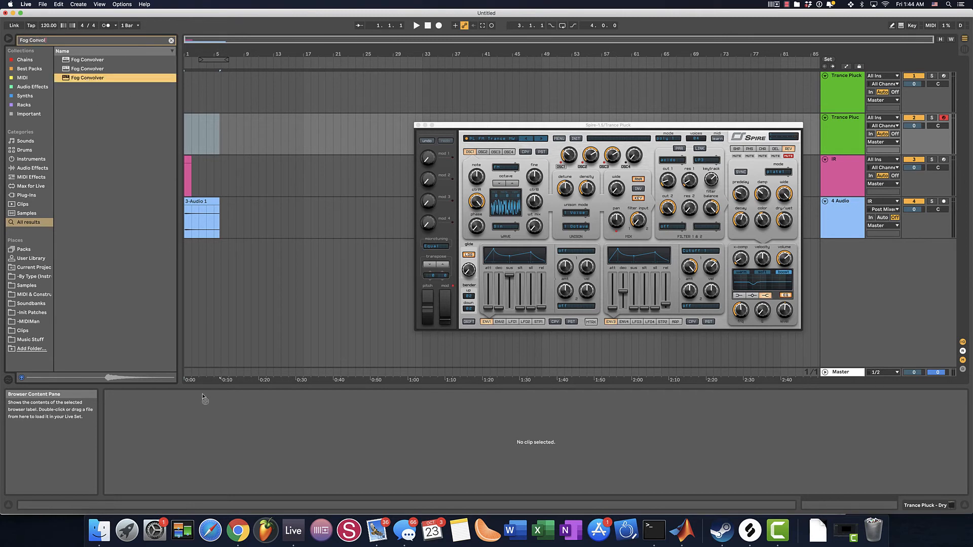
pyautogui.moveTo(858, 127)
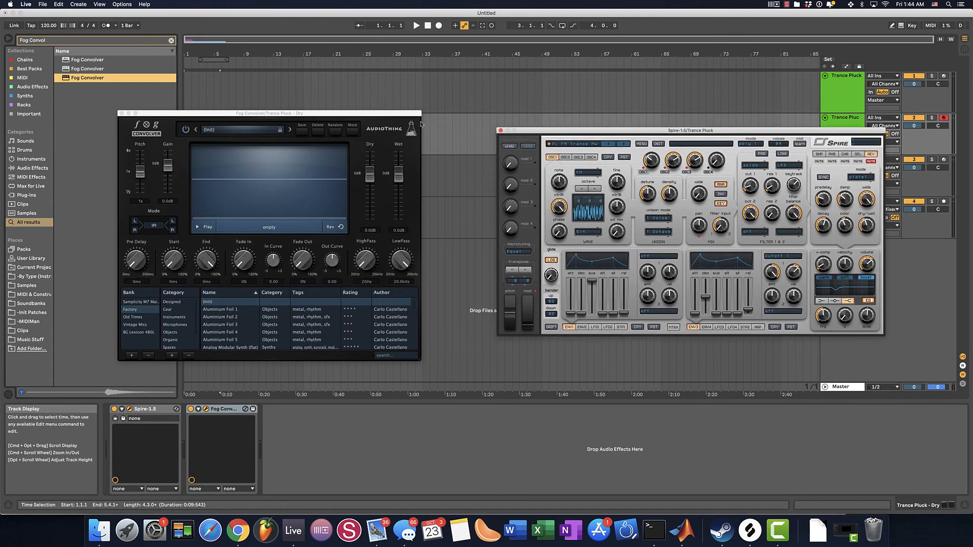
# Move the Fog Convolver window right, clear the Fog search, and show the Plug-Ins category.
pyautogui.moveTo(269, 113); pyautogui.dragTo(331, 127)
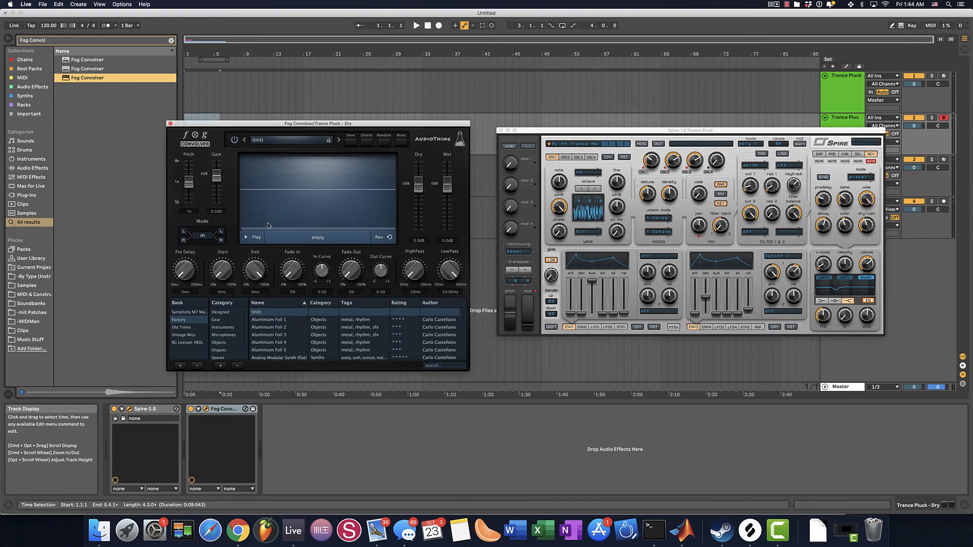
pyautogui.click(172, 40)
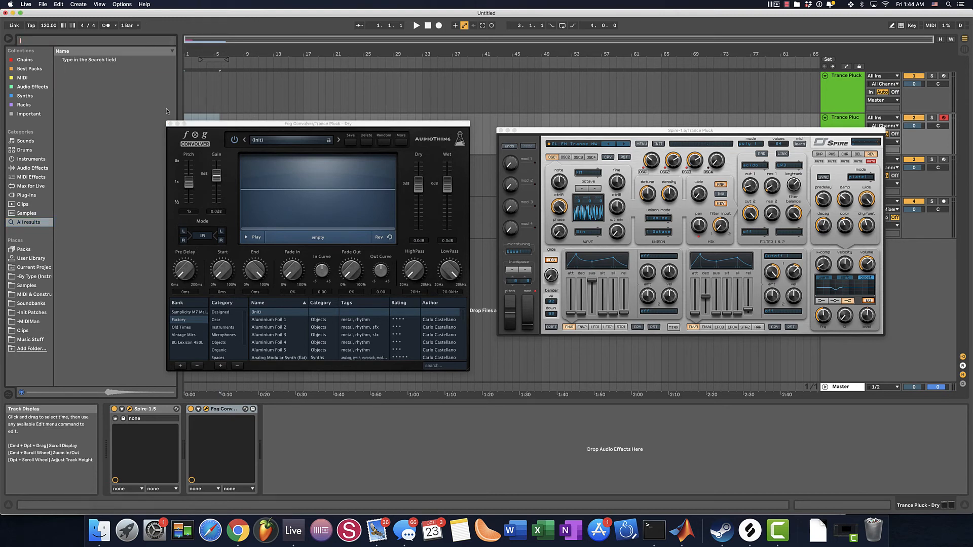
pyautogui.click(26, 195)
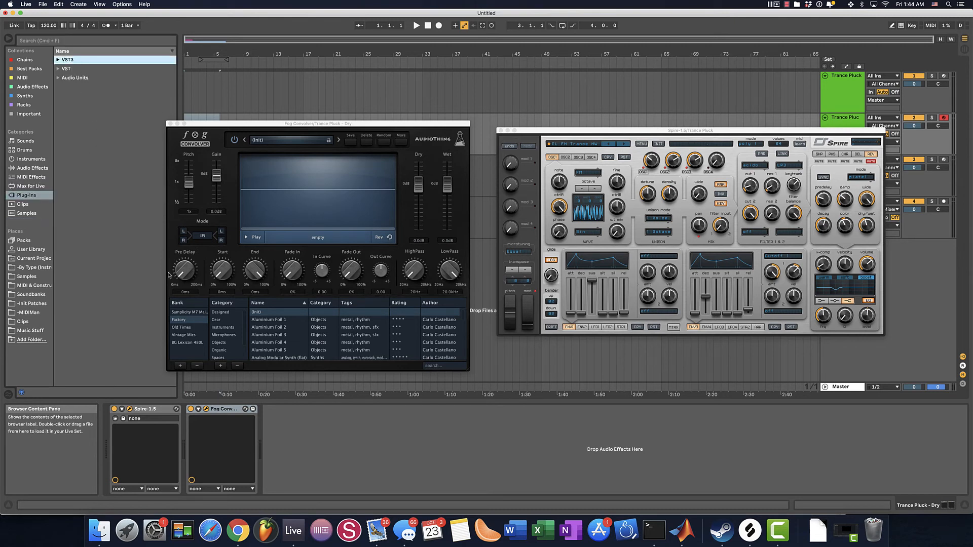
# Load PluckVerb.wav from Music Stuff > IRs > Spire into Fog Convolver.
pyautogui.click(26, 276)
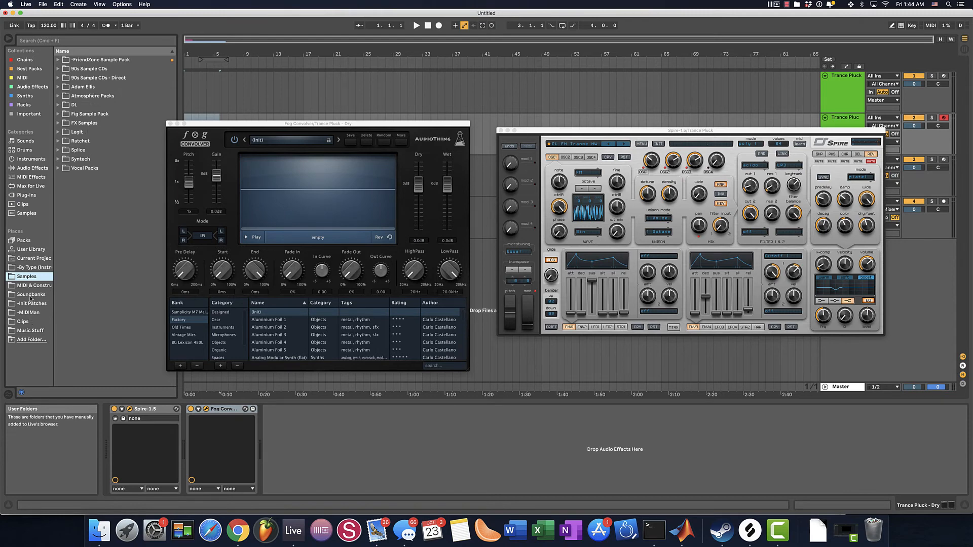
pyautogui.click(31, 313)
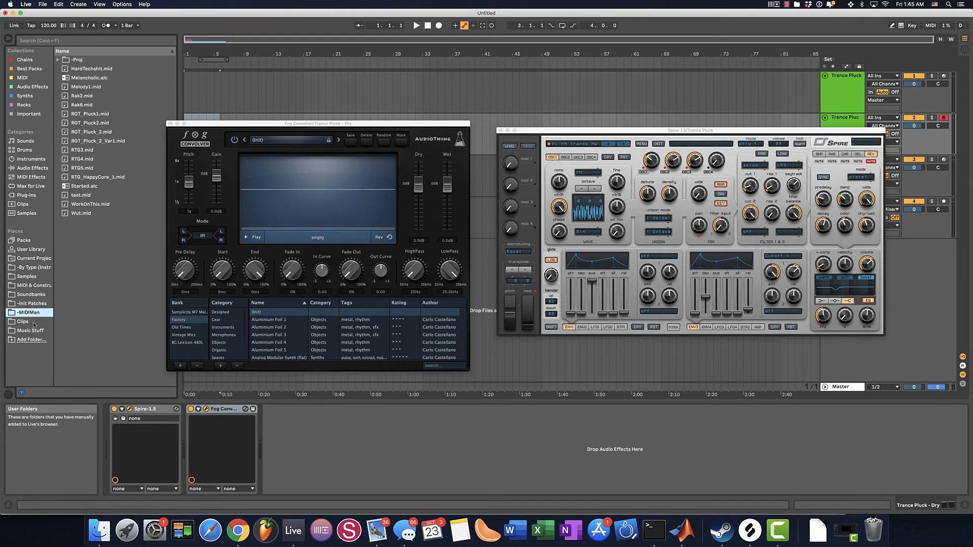
pyautogui.click(30, 330)
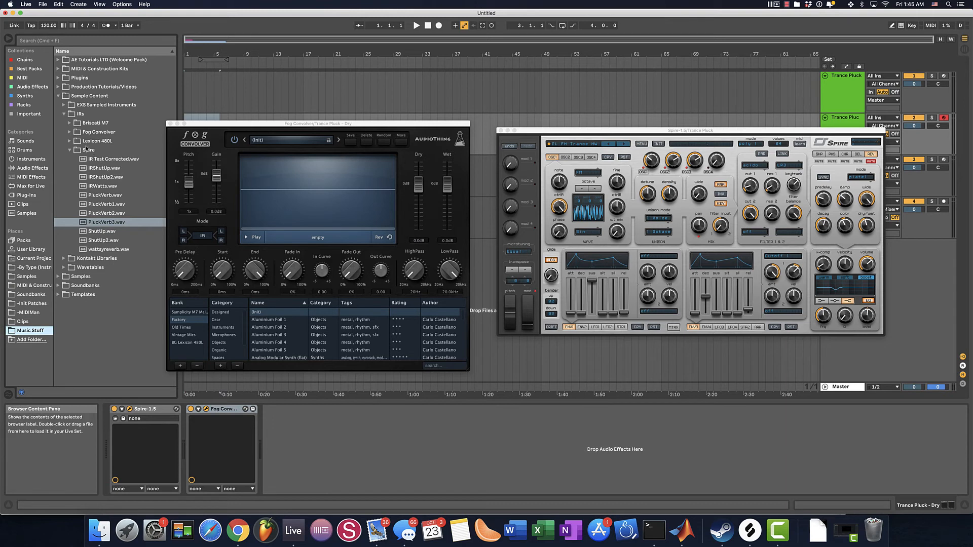
pyautogui.click(79, 114)
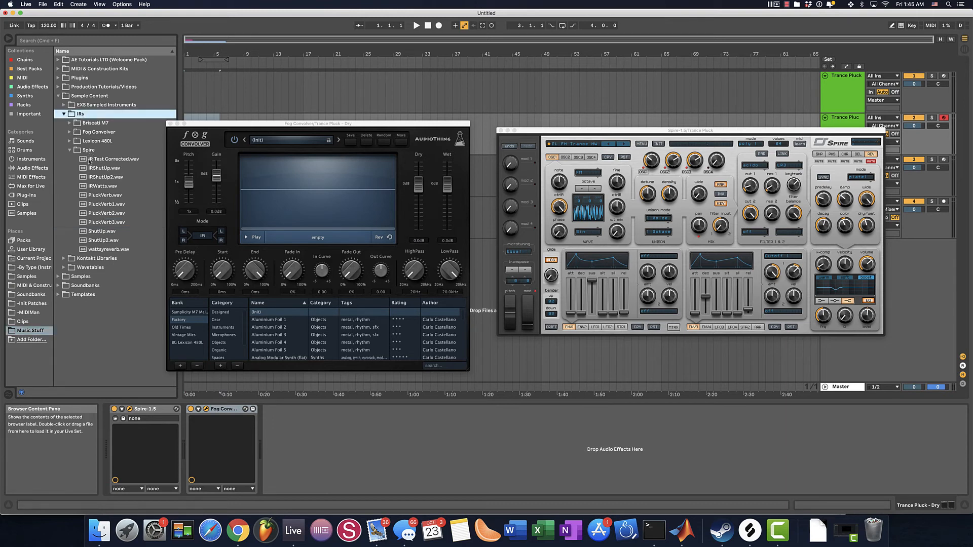
pyautogui.click(88, 150)
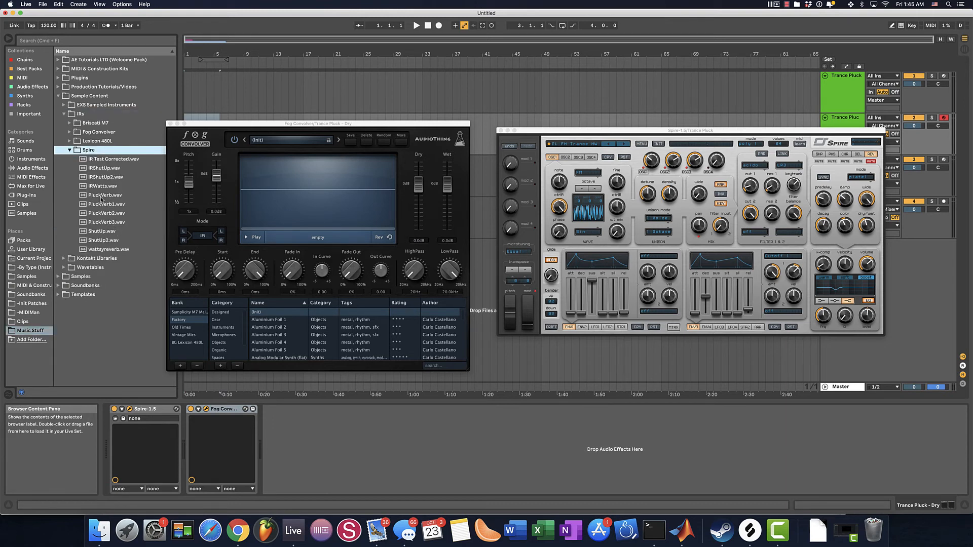
pyautogui.click(106, 195)
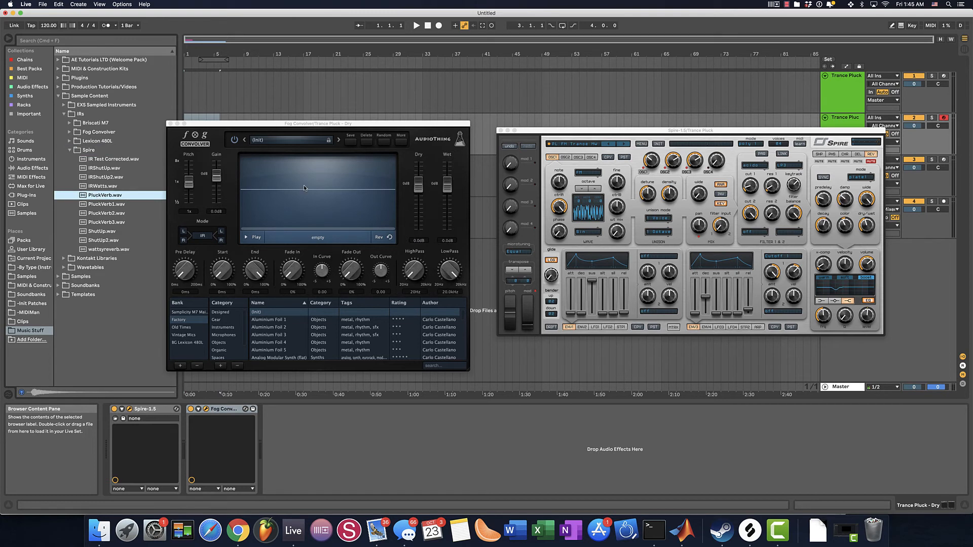
pyautogui.doubleClick(106, 195)
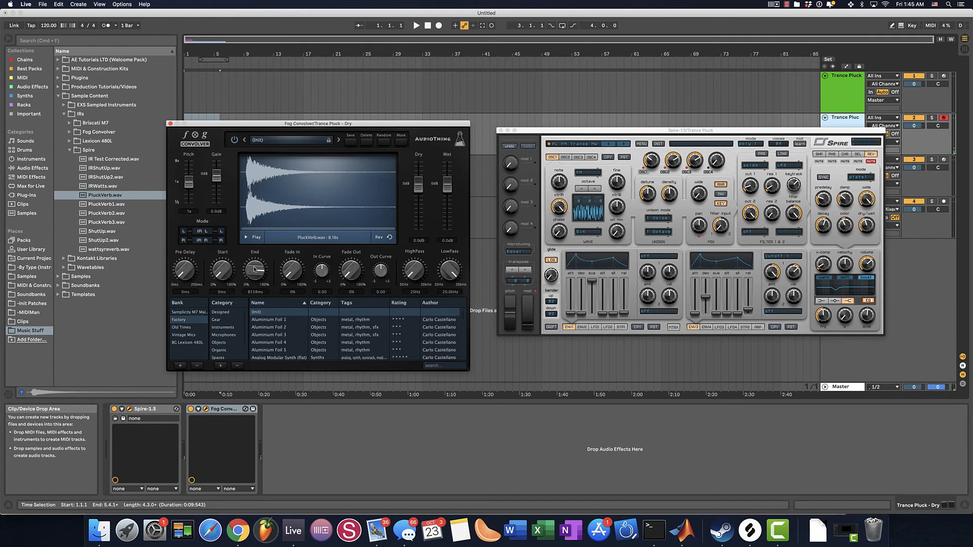
# Lower Fog Convolver's Wet fader to about -8 dB on the dry duplicate.
pyautogui.moveTo(447, 177); pyautogui.dragTo(447, 208)
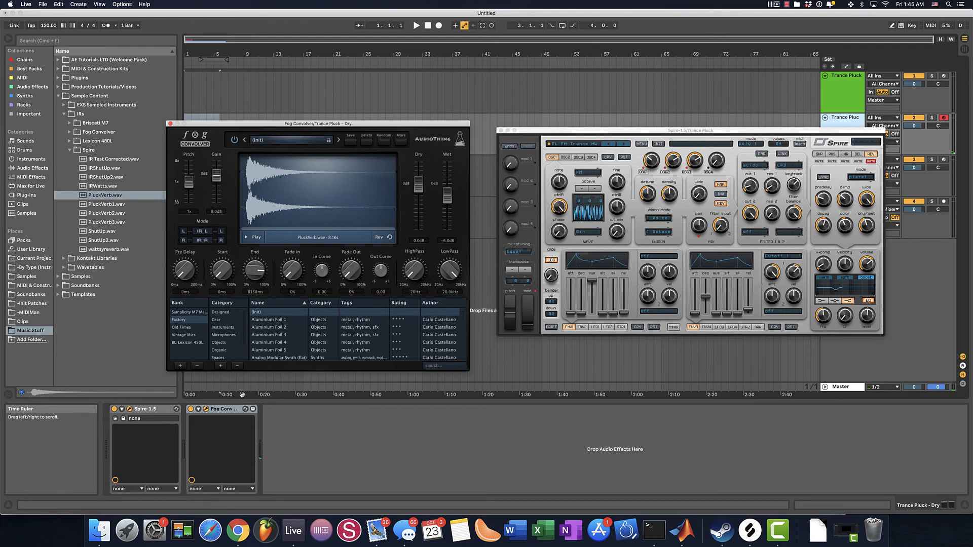
pyautogui.moveTo(449, 193); pyautogui.dragTo(448, 198)
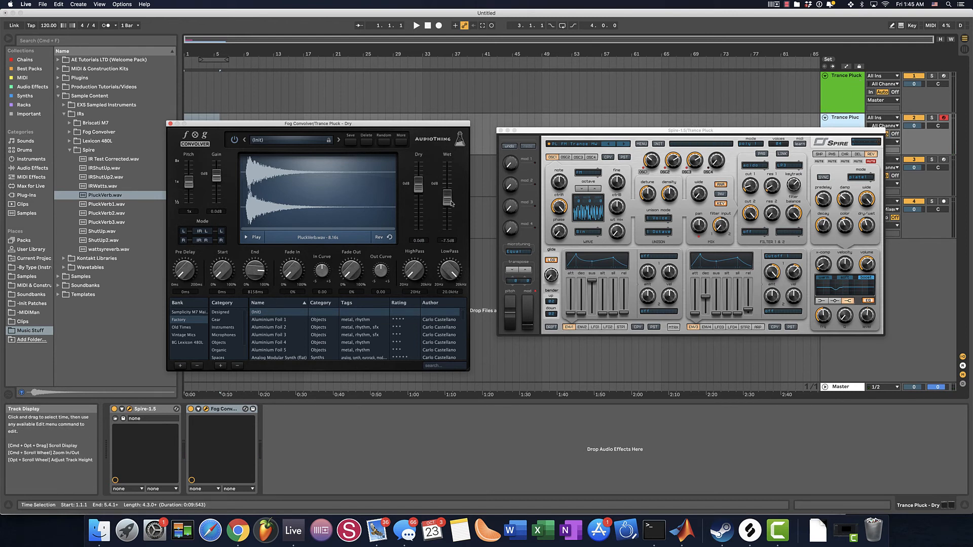
pyautogui.moveTo(447, 199); pyautogui.dragTo(447, 205)
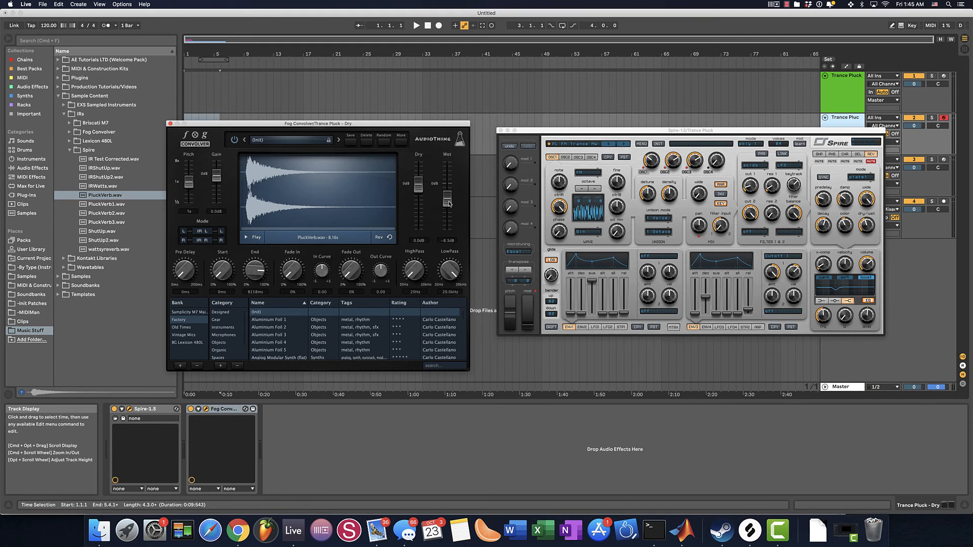
pyautogui.moveTo(448, 199); pyautogui.dragTo(448, 211)
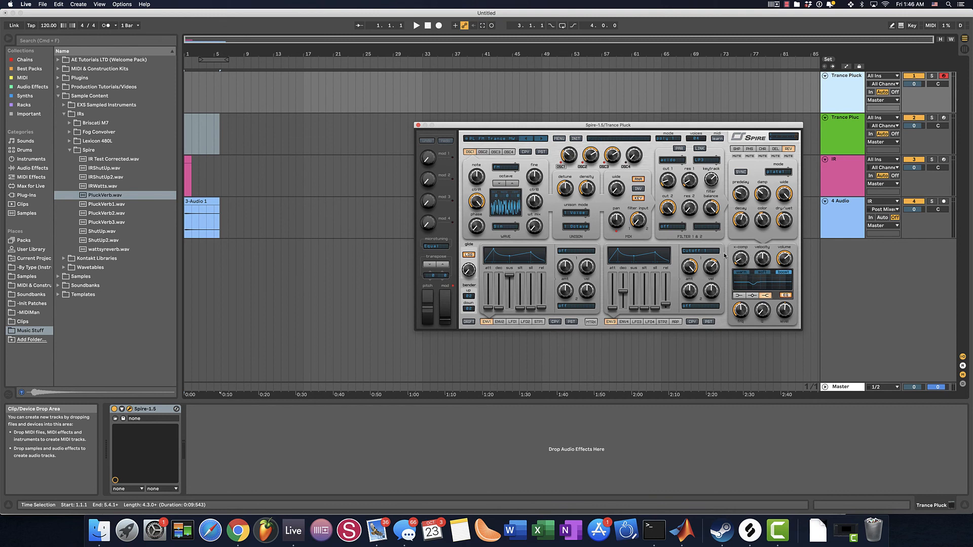
pyautogui.moveTo(736, 257)
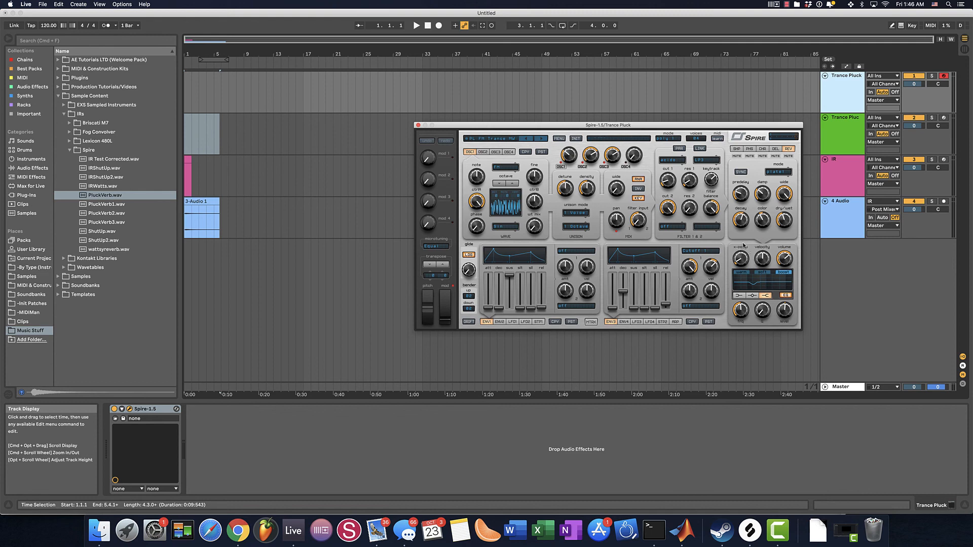
# Reposition a plugin window on Trance Pluck - Dry so Fog Convolver and Spire sit side by side.
pyautogui.moveTo(609, 125); pyautogui.dragTo(499, 129)
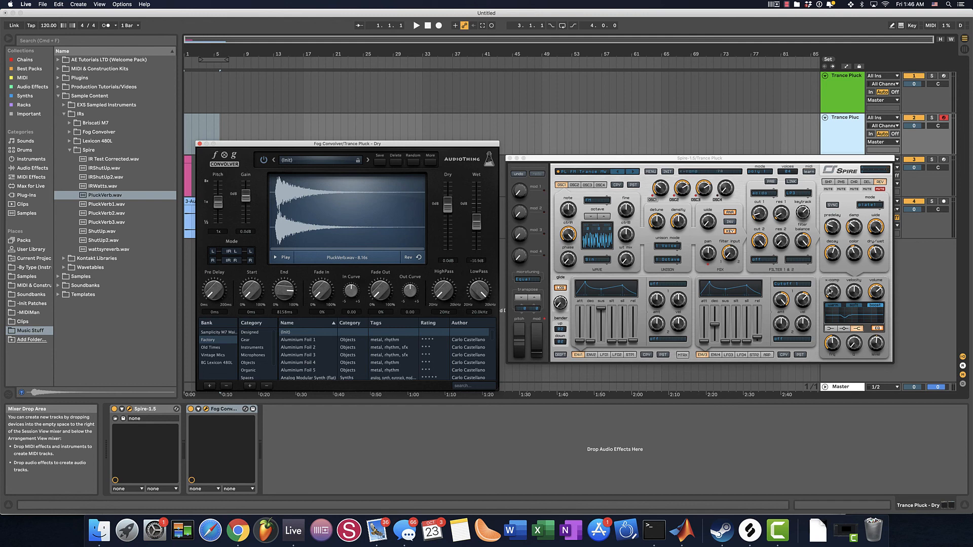
pyautogui.moveTo(395, 224)
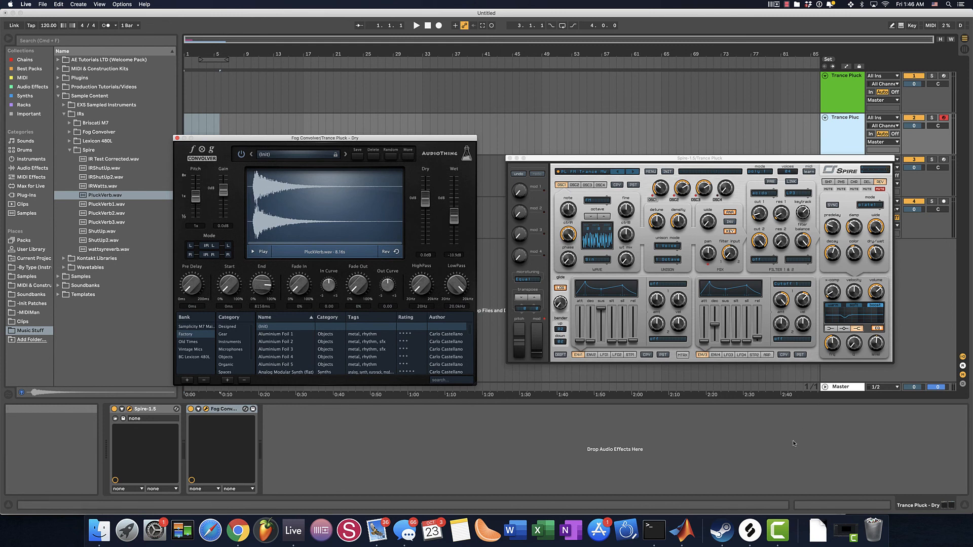
pyautogui.moveTo(441, 438)
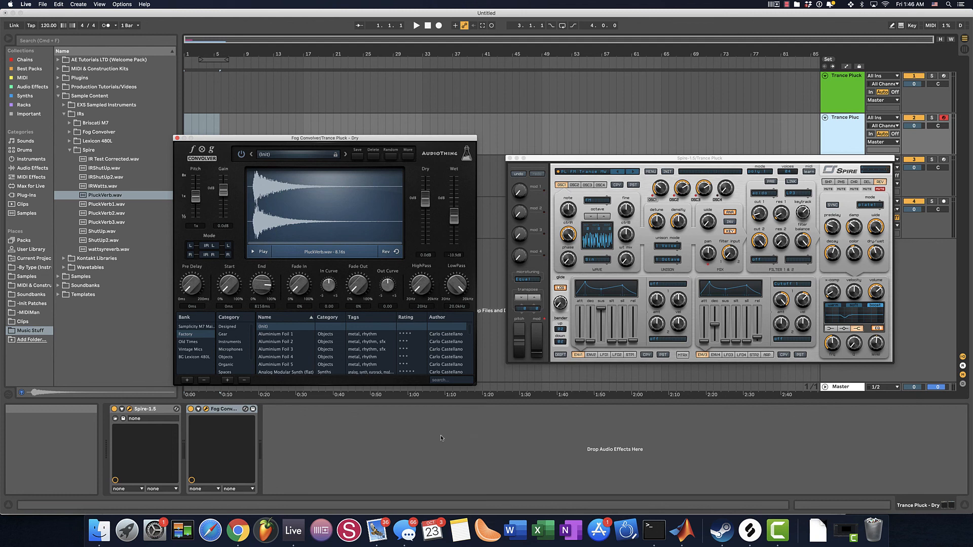
pyautogui.moveTo(490, 475)
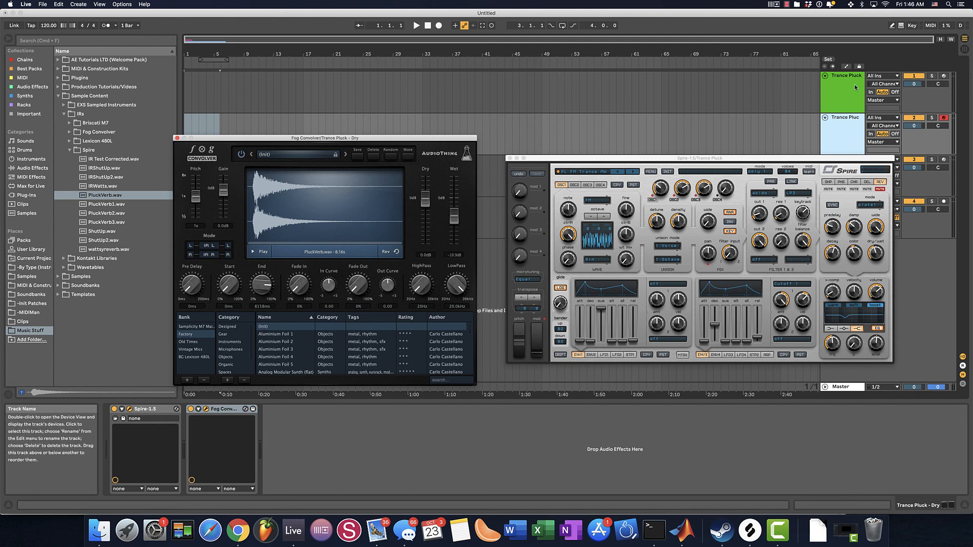
pyautogui.moveTo(845, 91)
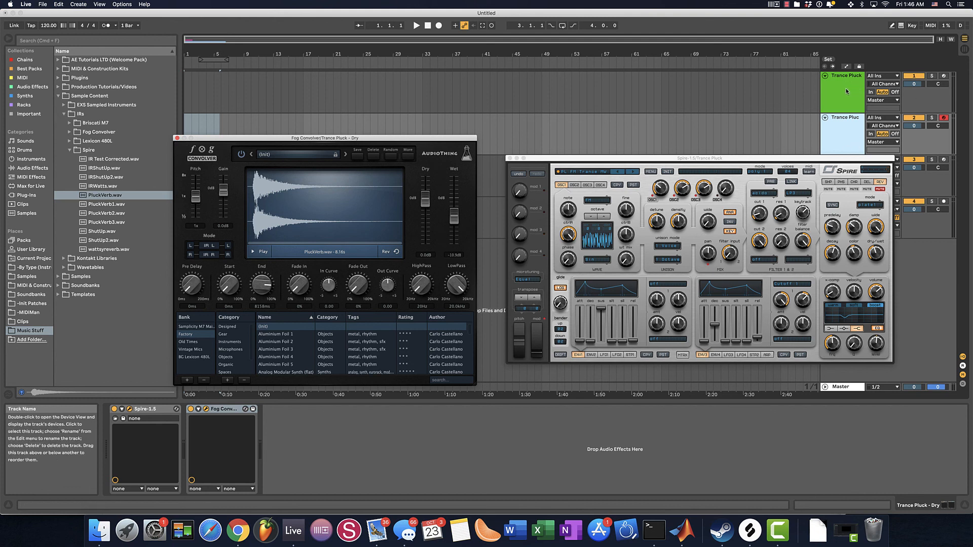